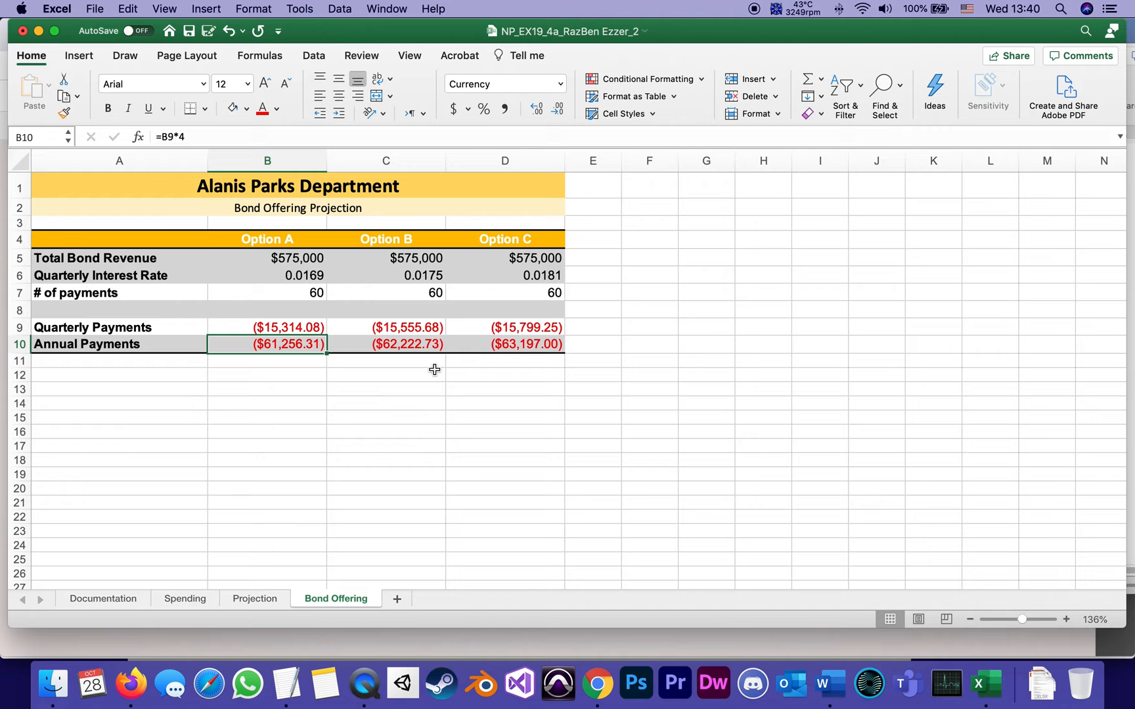
pyautogui.moveTo(379, 302)
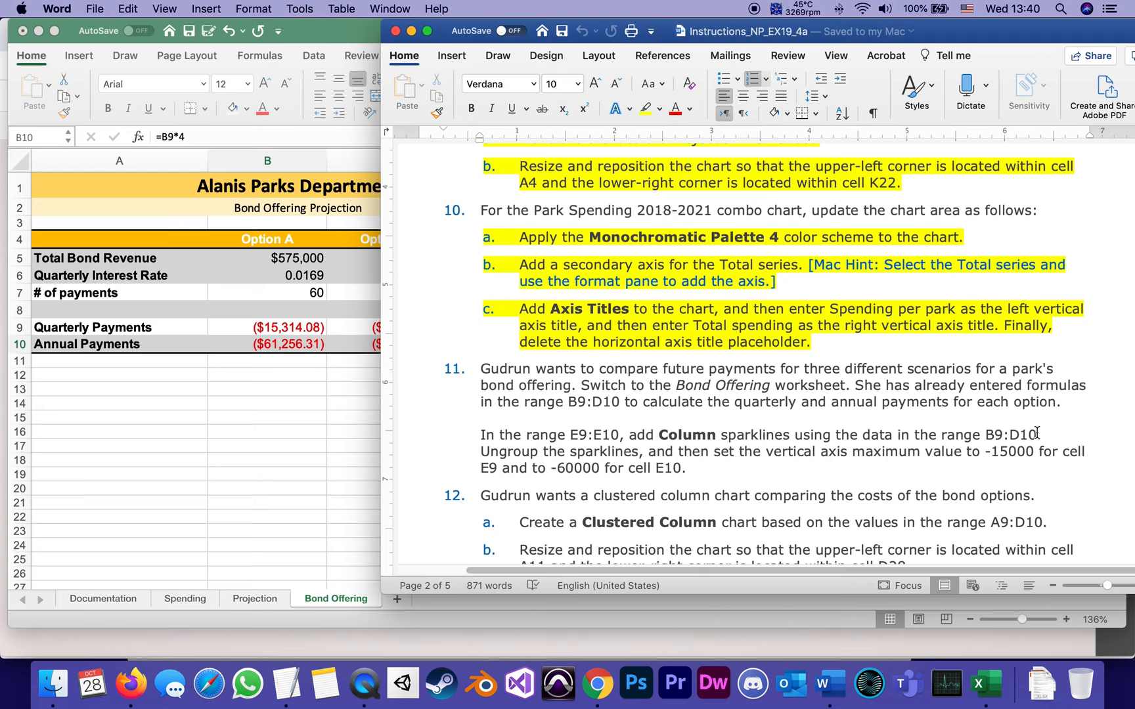
# Select E9:E10 on the Bond Offering sheet as the sparkline location
pyautogui.moveTo(481, 435); pyautogui.dragTo(1038, 434)
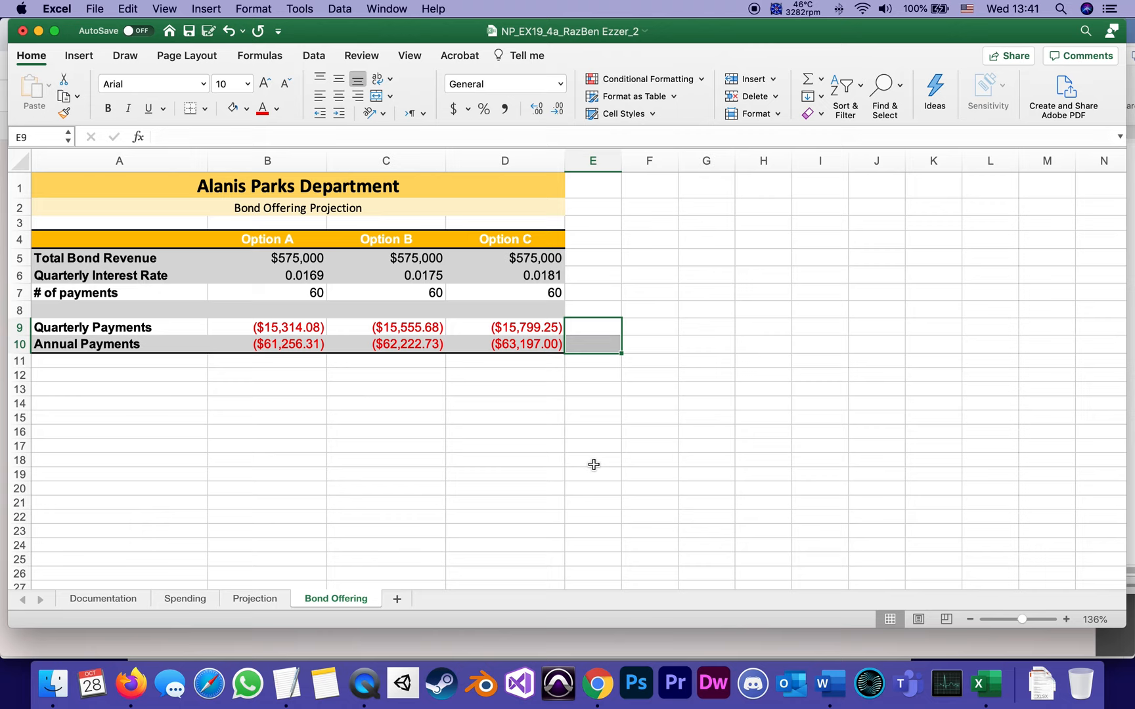
# Insert Column sparklines in E9:E10 using B9:D10 as the data range
pyautogui.click(79, 55)
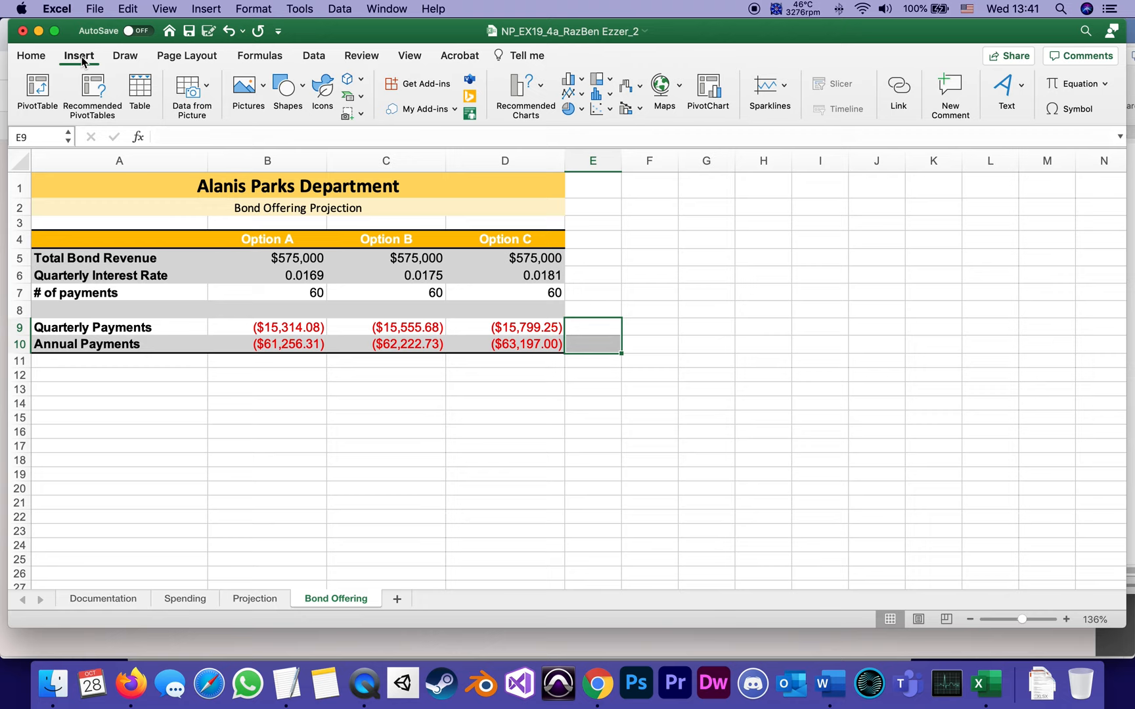
pyautogui.click(766, 86)
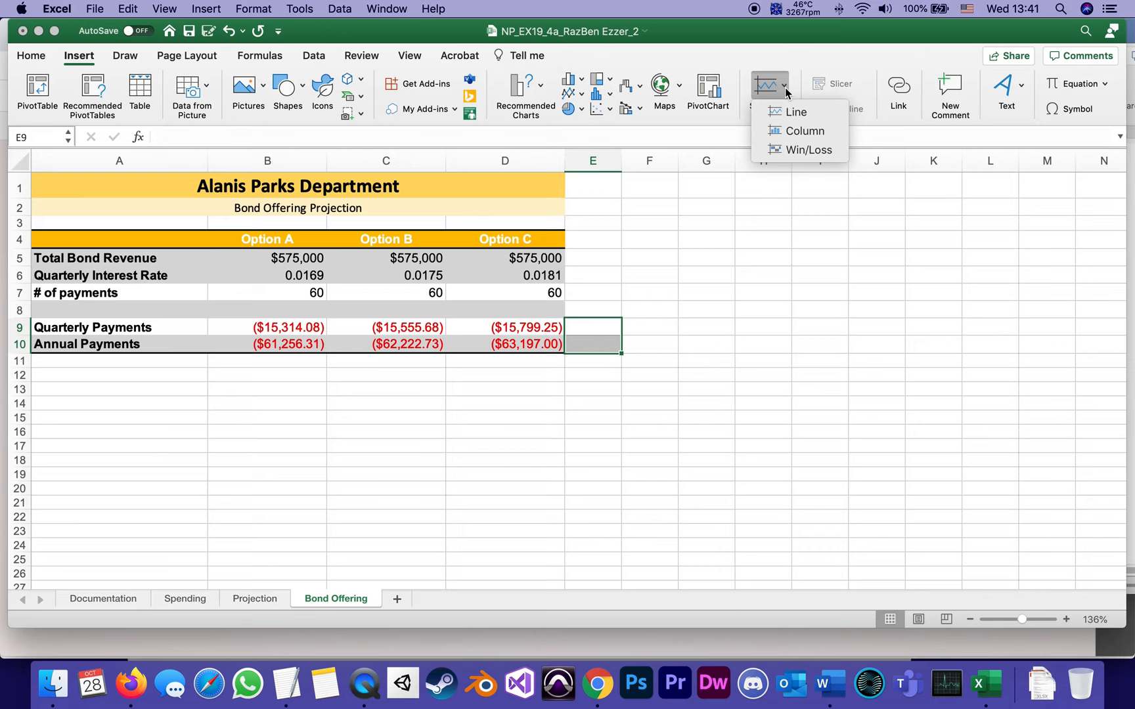
pyautogui.click(794, 112)
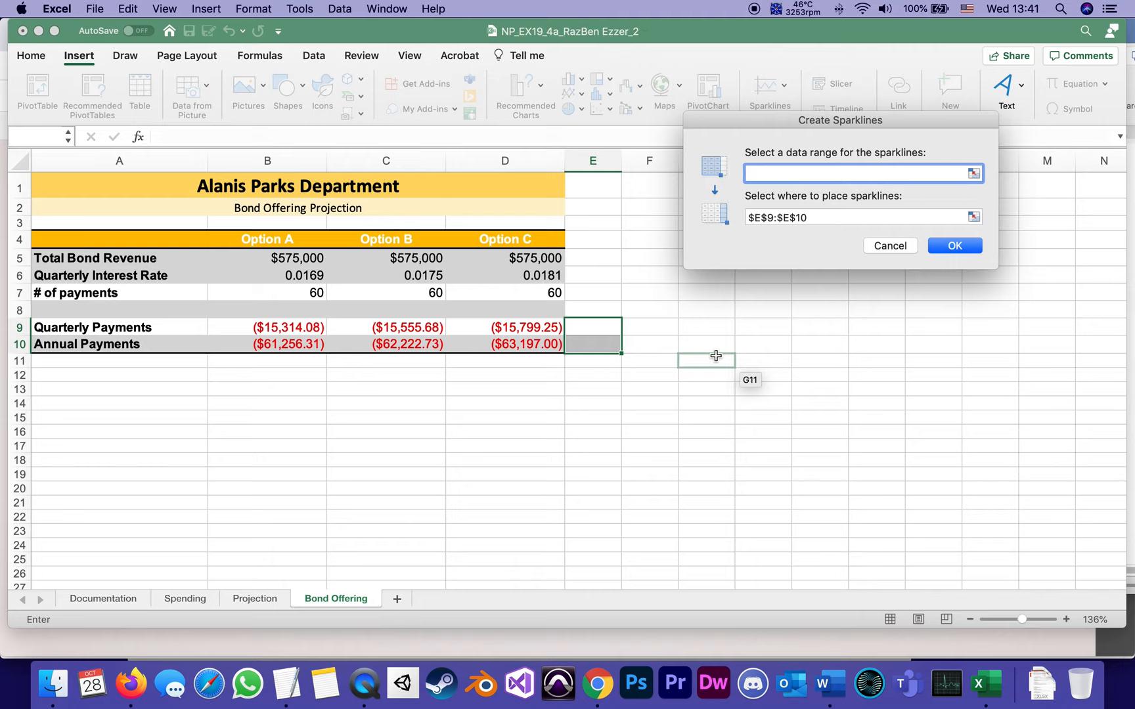
pyautogui.moveTo(828, 682)
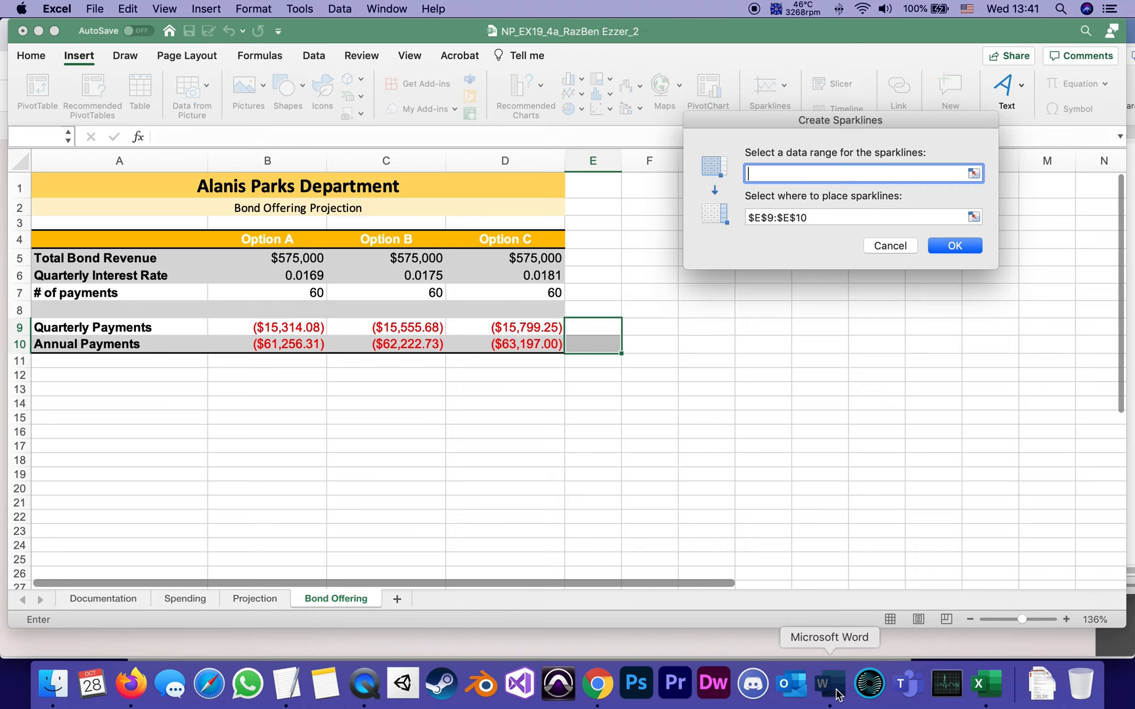
pyautogui.click(828, 682)
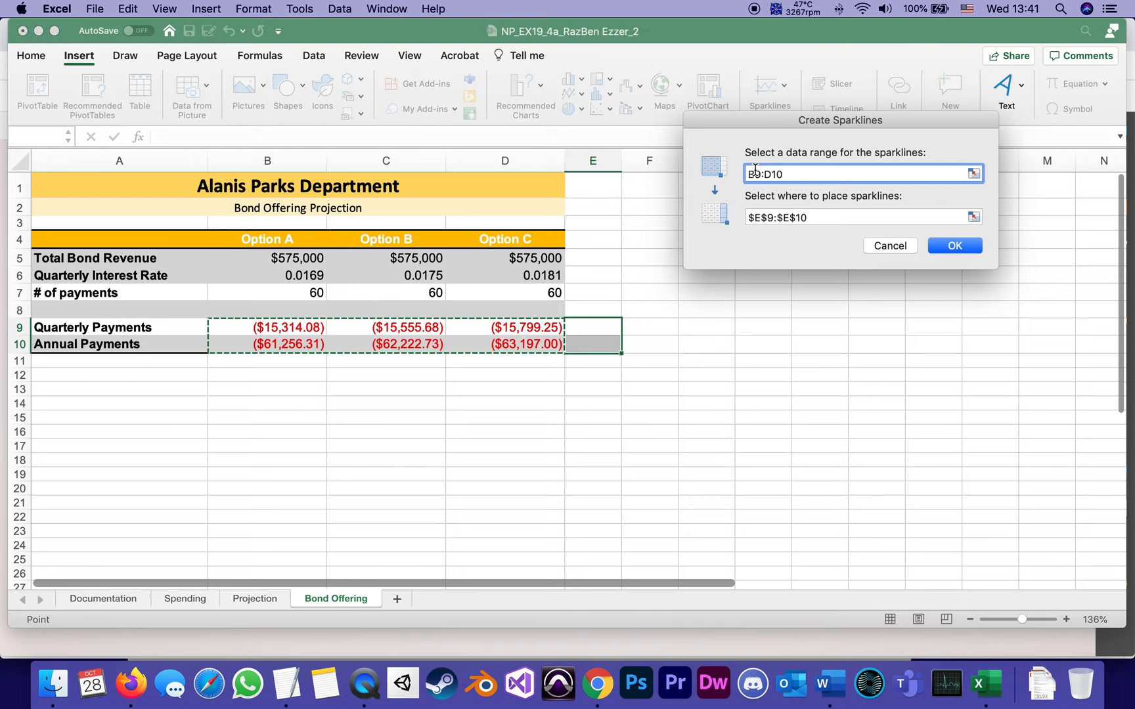
pyautogui.click(954, 246)
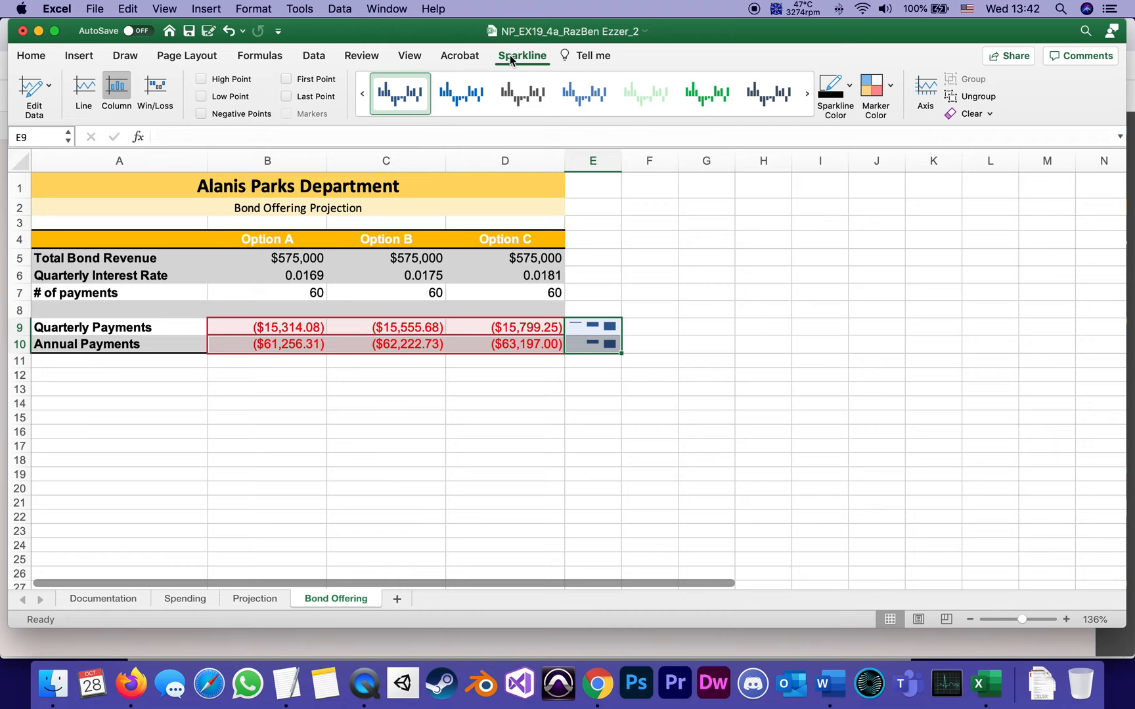
pyautogui.moveTo(977, 96)
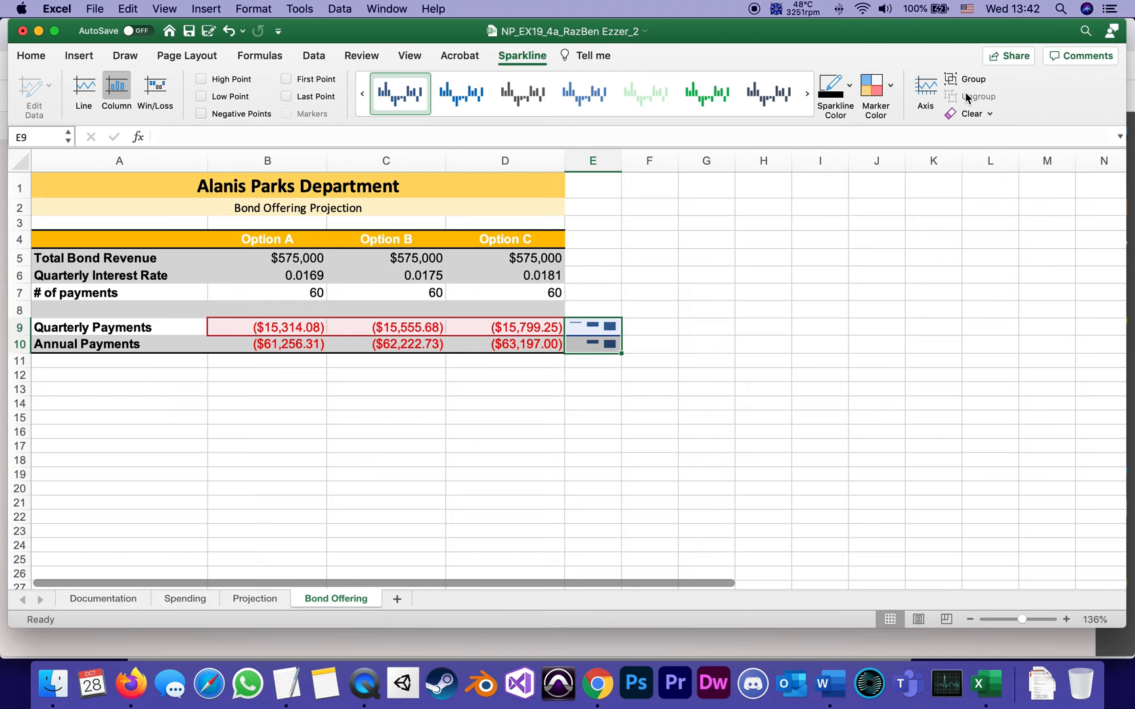
# Ungroup the two sparklines in E9:E10
pyautogui.click(30, 55)
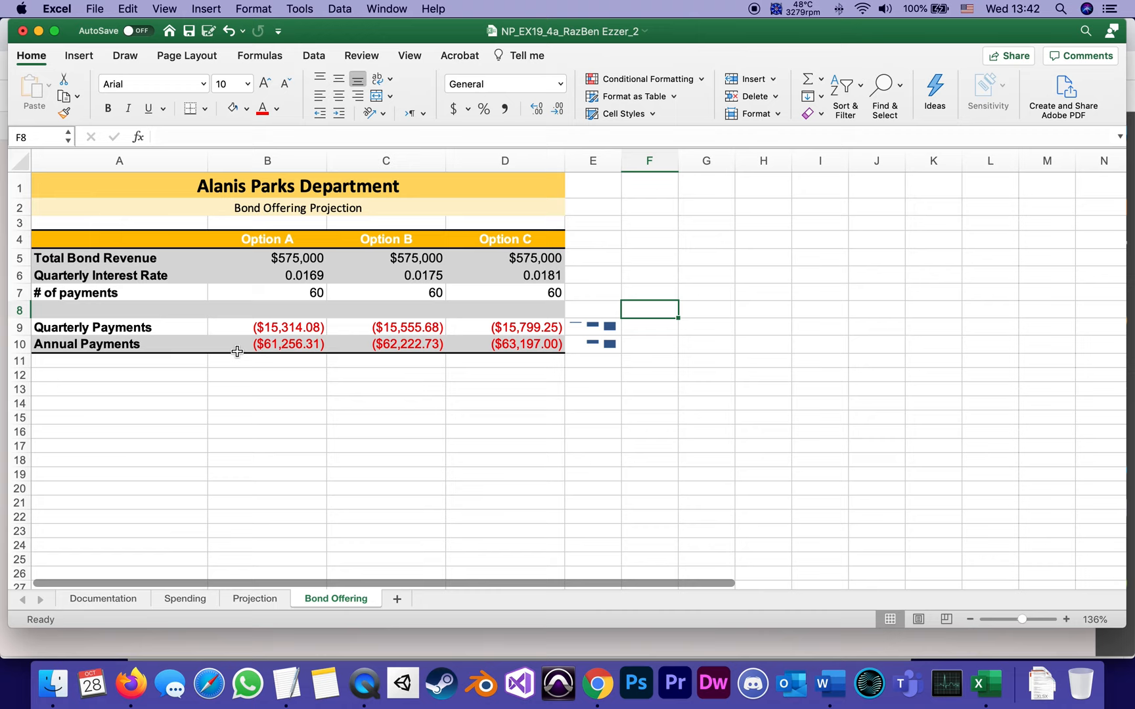
pyautogui.moveTo(449, 330)
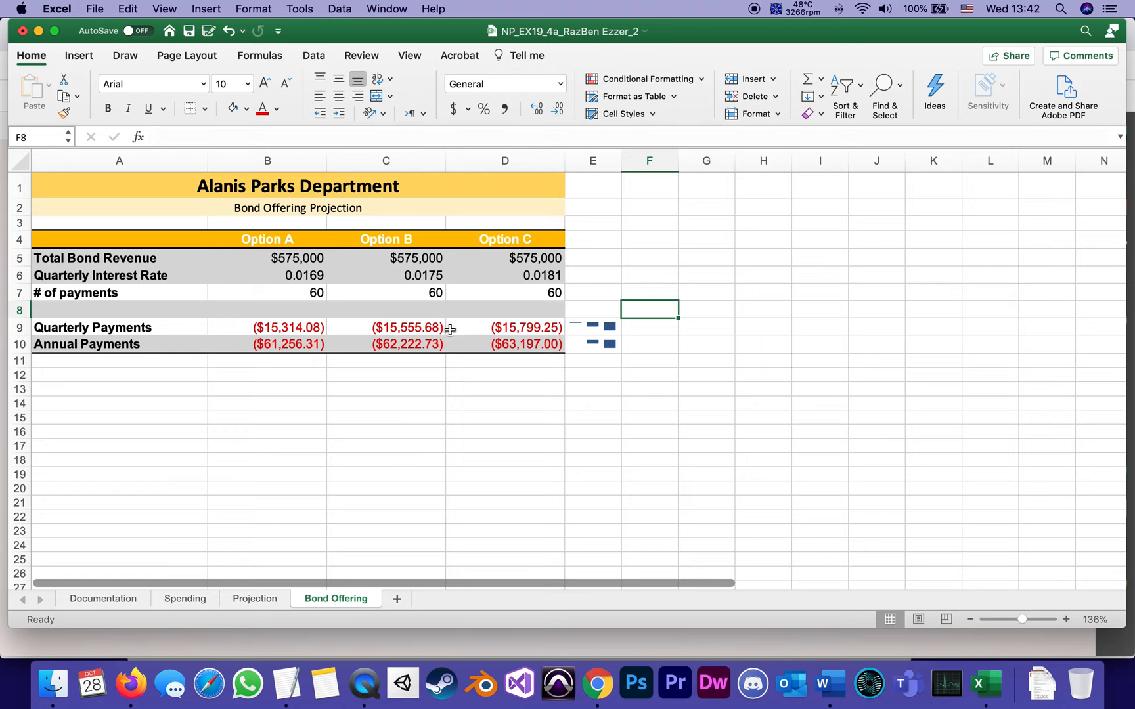
pyautogui.moveTo(577, 335)
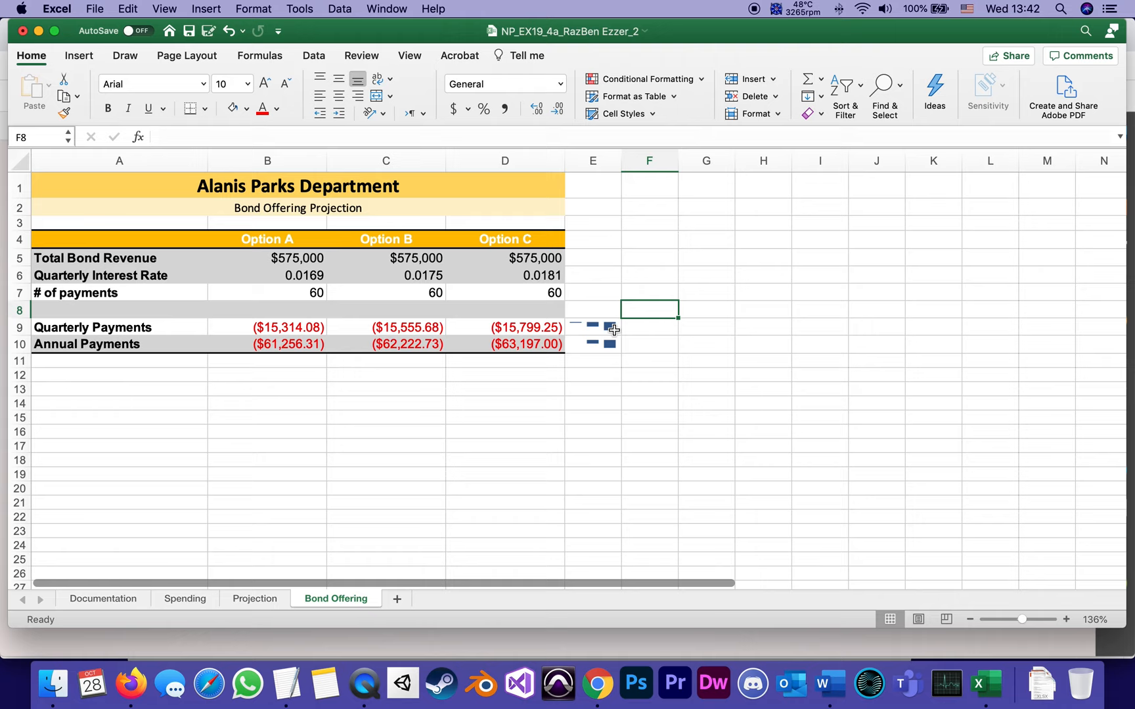
pyautogui.moveTo(579, 328)
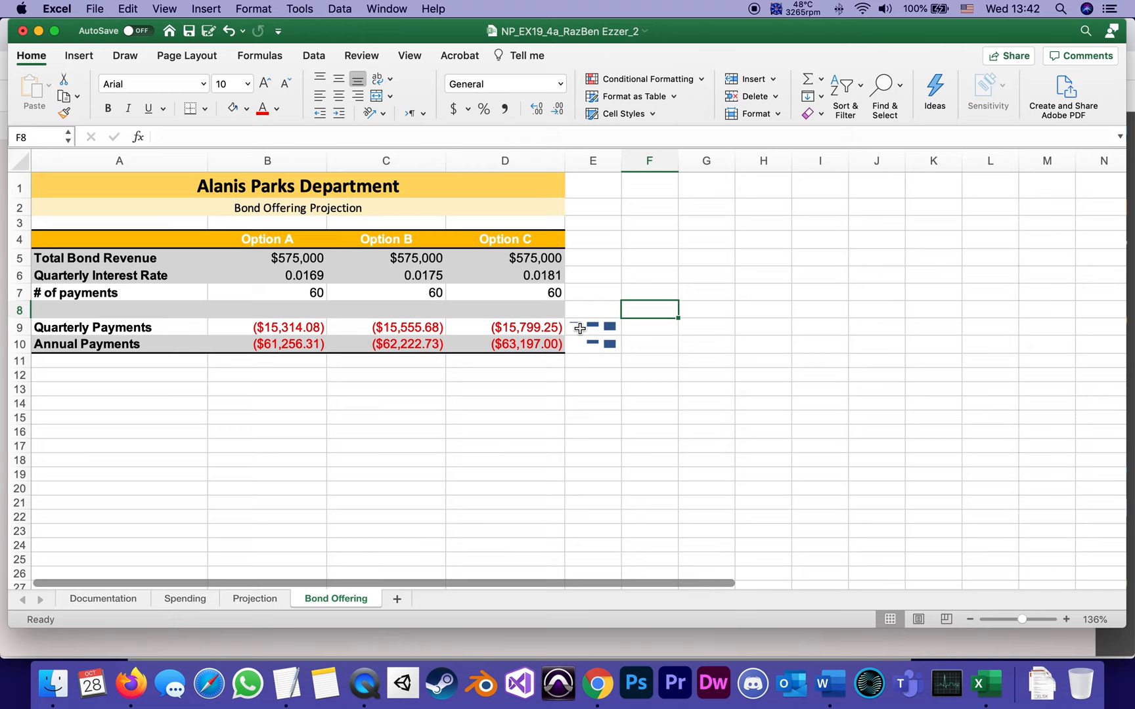
pyautogui.moveTo(583, 339)
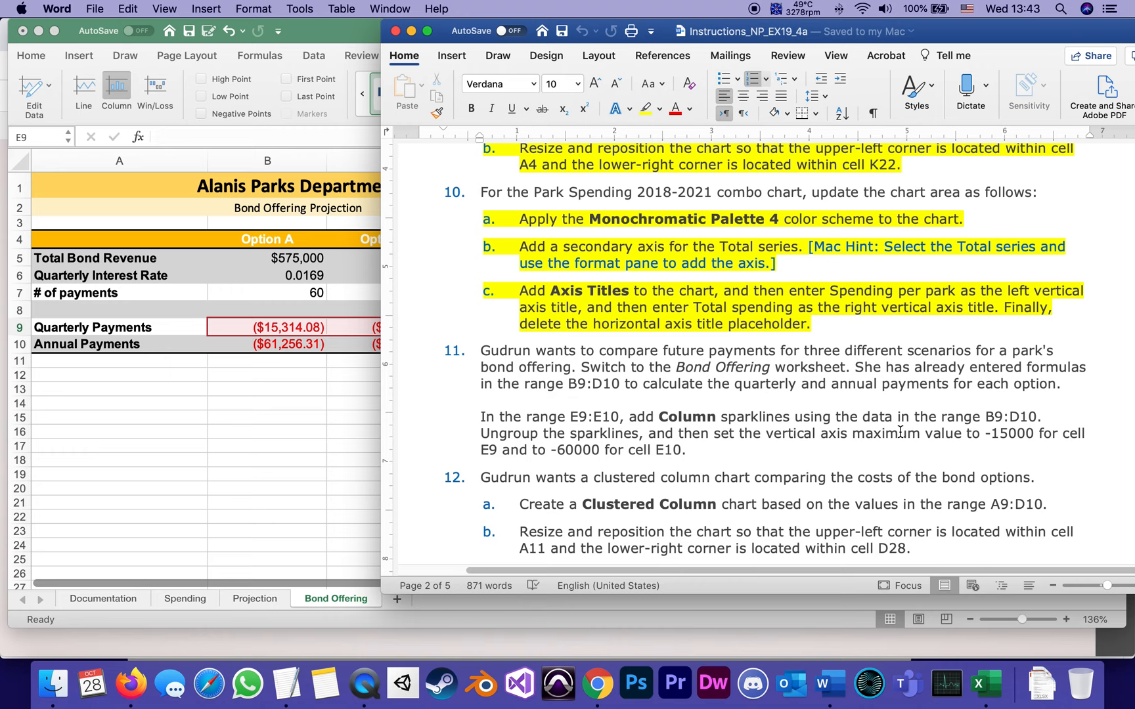
# Select the sparkline in cell E9
pyautogui.click(753, 433)
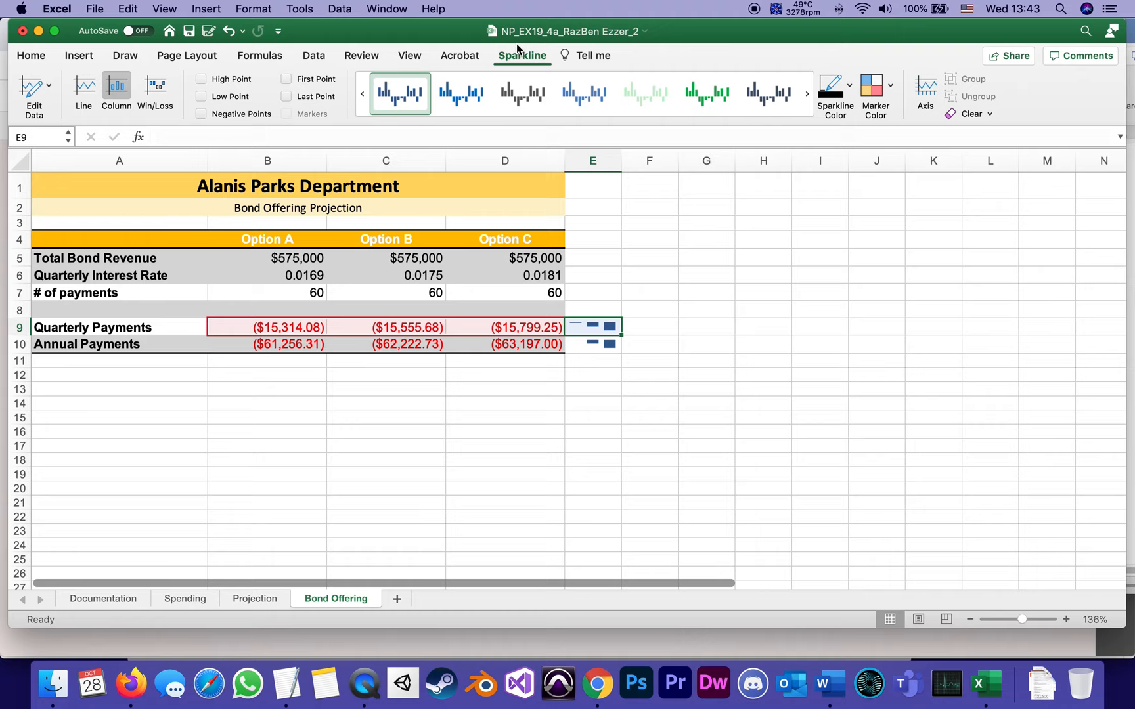
# Set the E9 sparkline's vertical axis maximum to custom value -15000
pyautogui.click(924, 90)
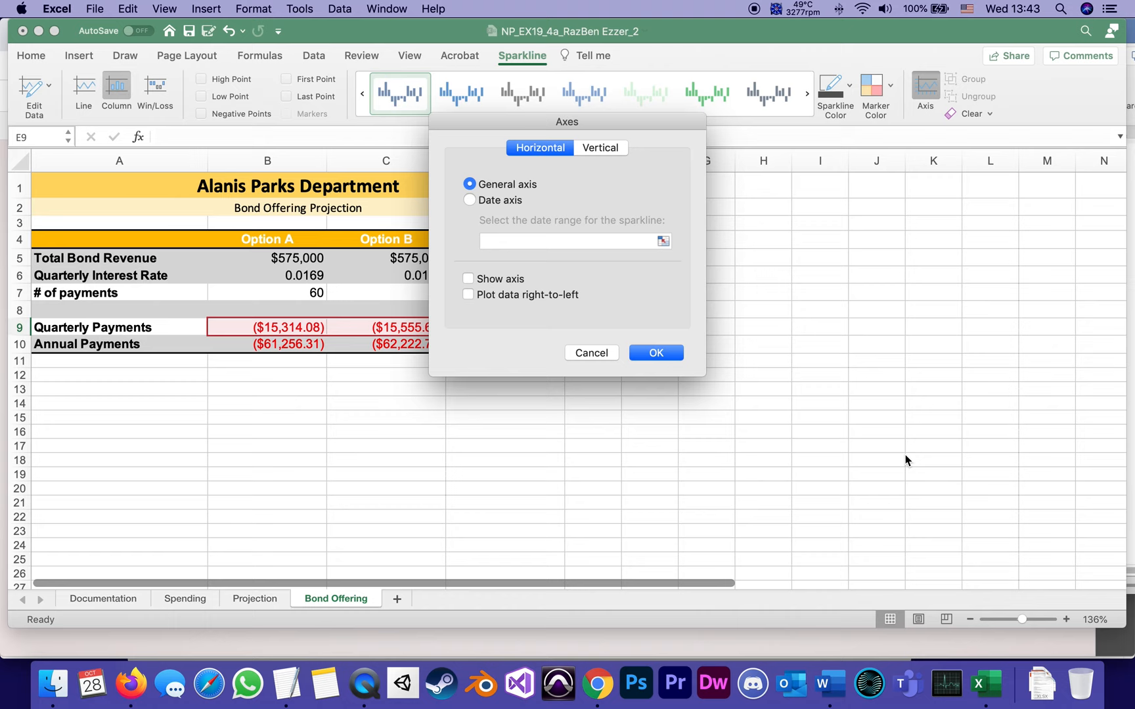
pyautogui.click(786, 130)
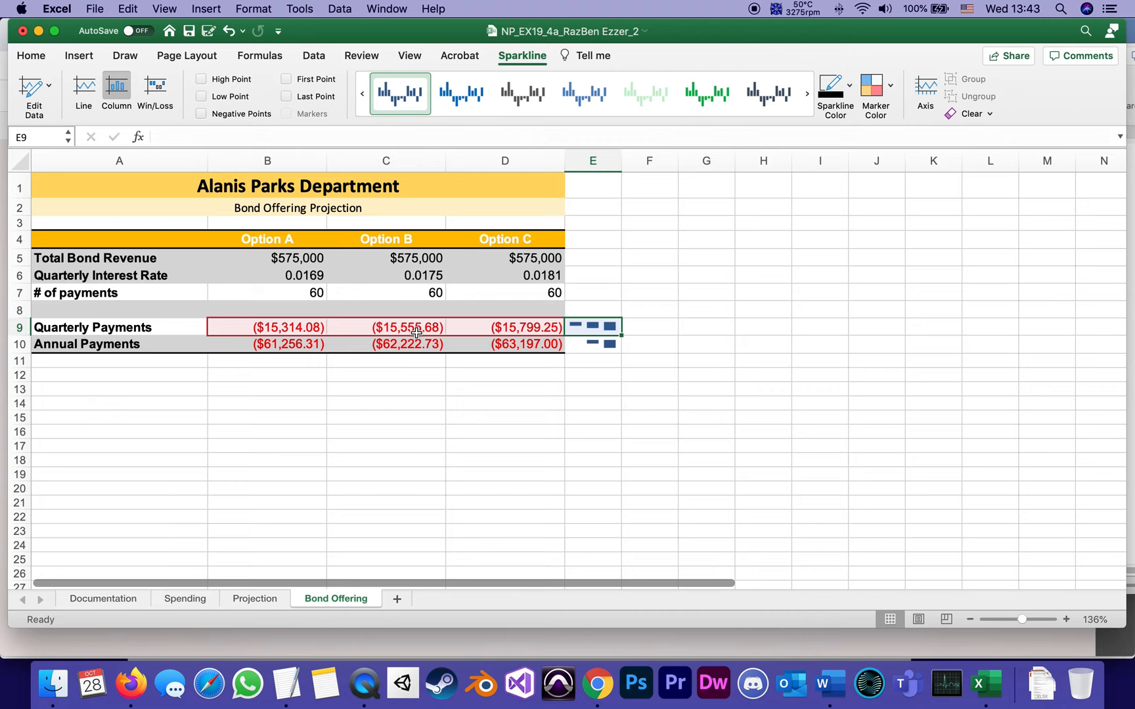
# Set the E10 sparkline's vertical axis maximum to custom value -60000
pyautogui.click(592, 344)
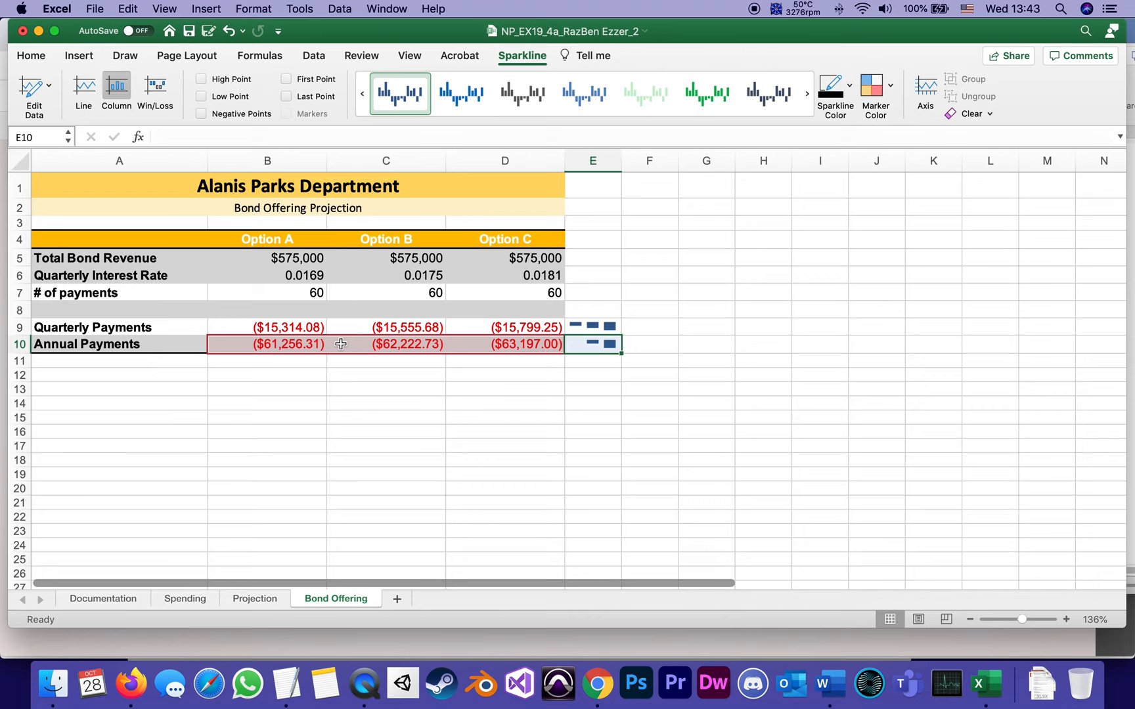
pyautogui.moveTo(590, 347)
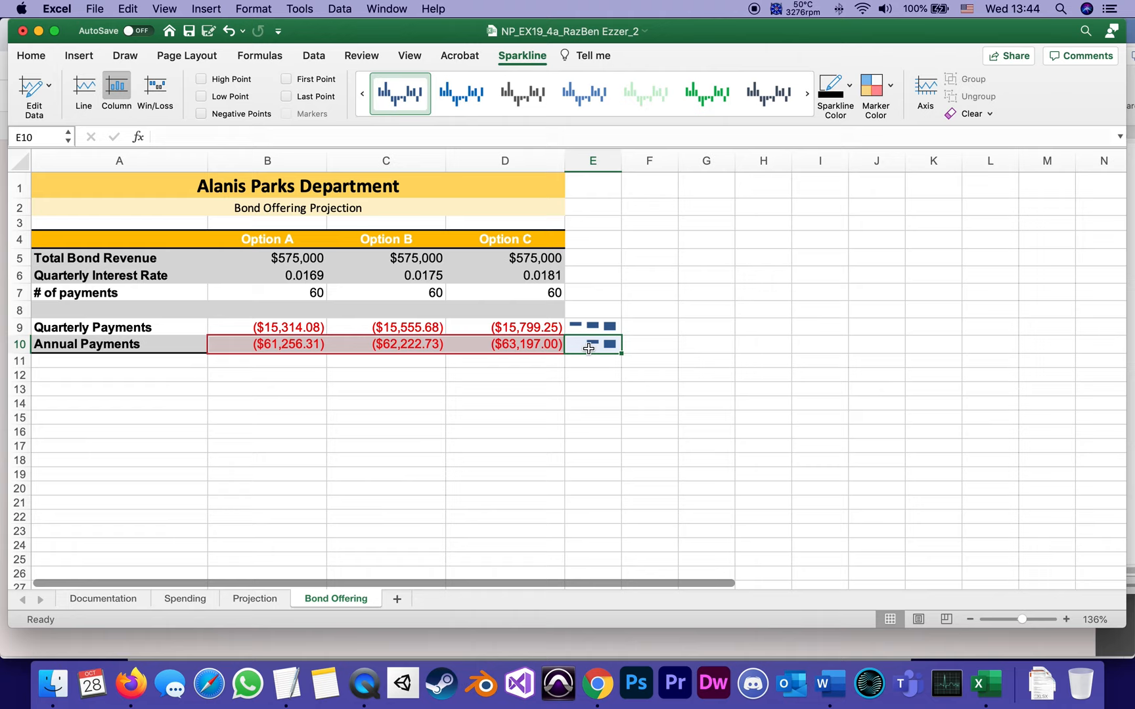
pyautogui.moveTo(612, 346)
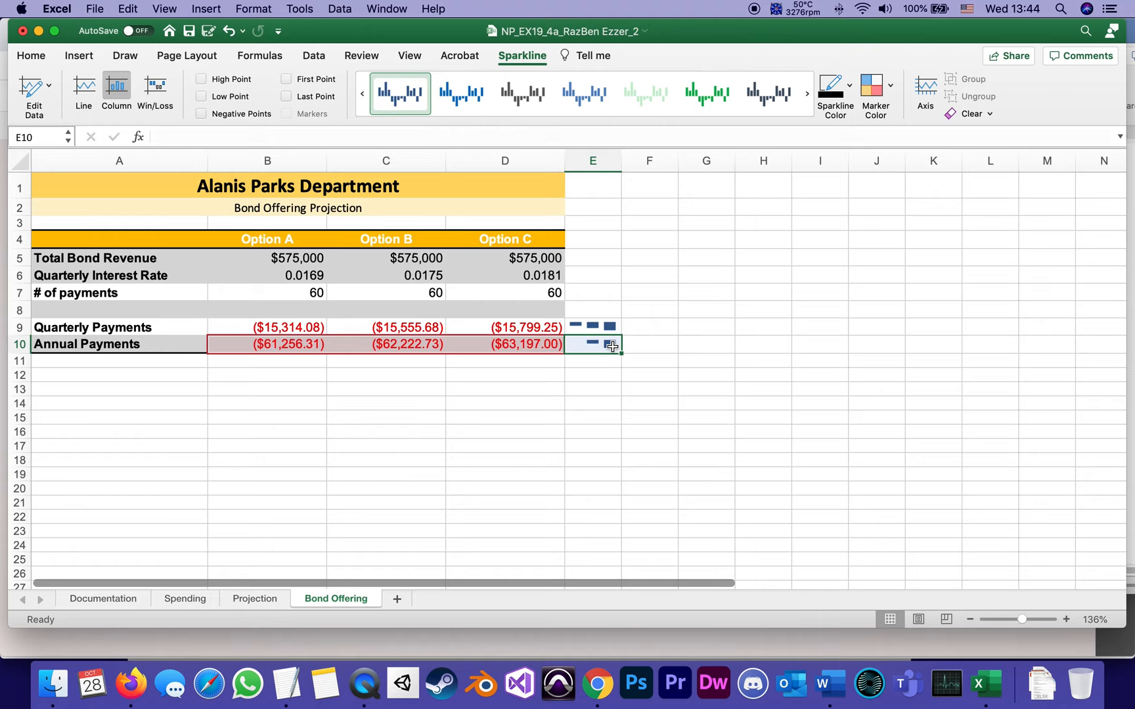
pyautogui.moveTo(542, 350)
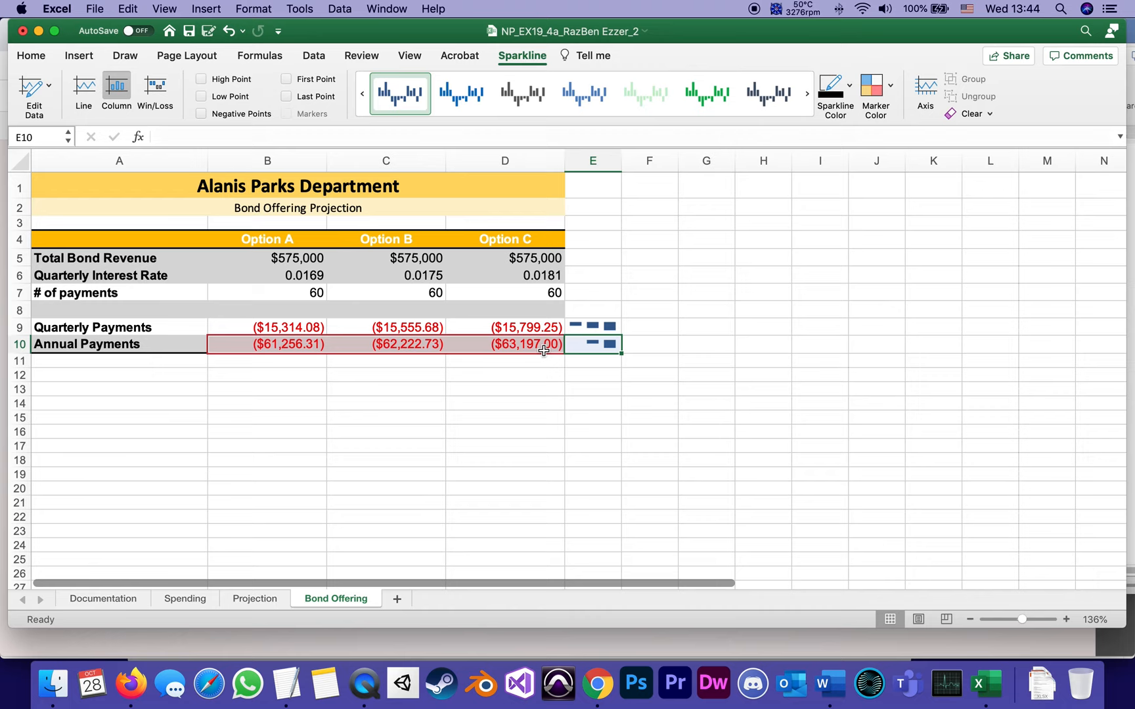
pyautogui.click(925, 87)
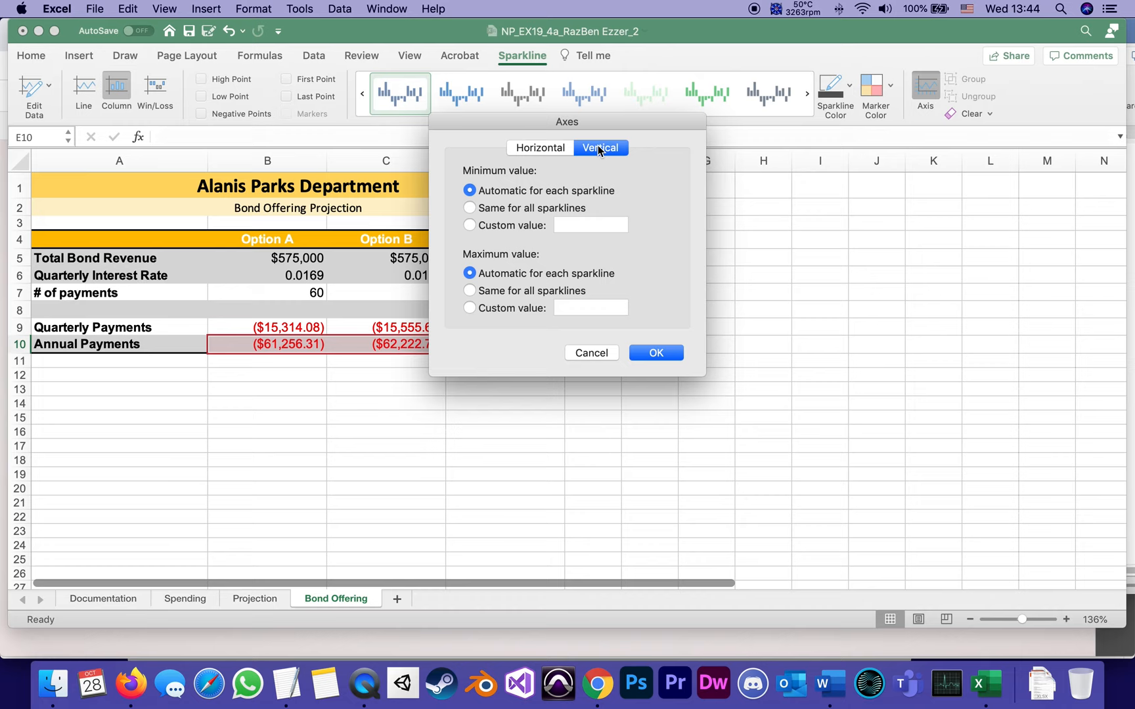
pyautogui.click(470, 307)
pyautogui.write('-')
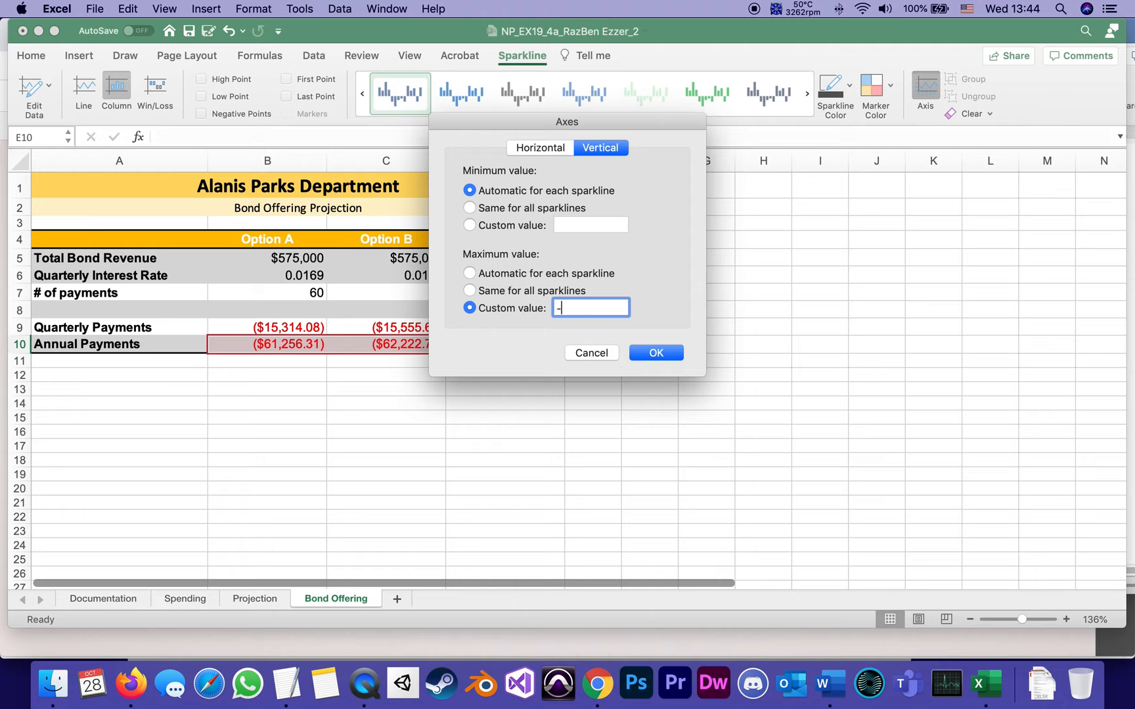
pyautogui.write('60000')
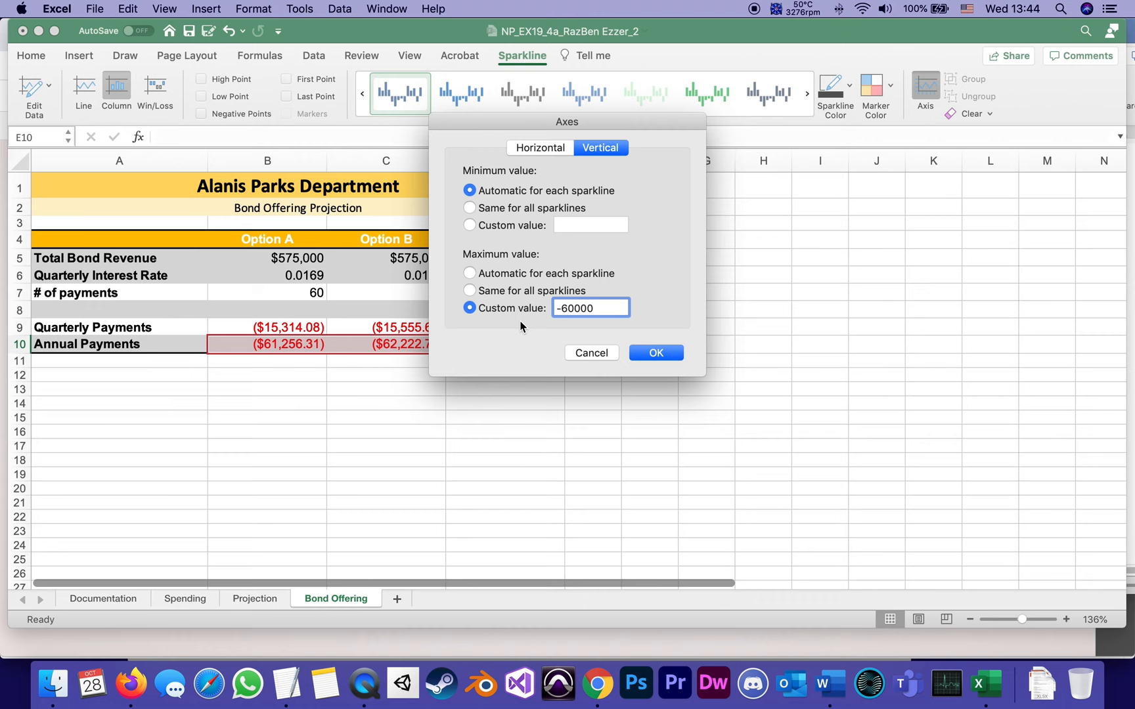
pyautogui.click(654, 352)
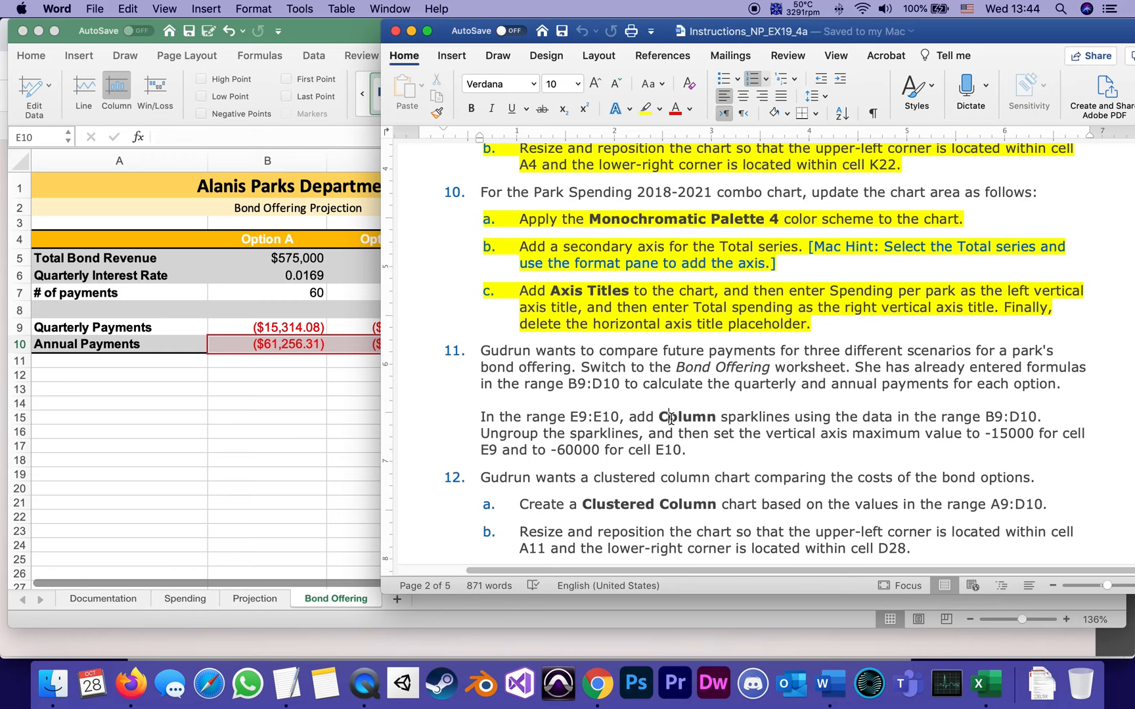
# Highlight the step 11 text in the Word instructions and read onward
pyautogui.moveTo(479, 350); pyautogui.dragTo(685, 450)
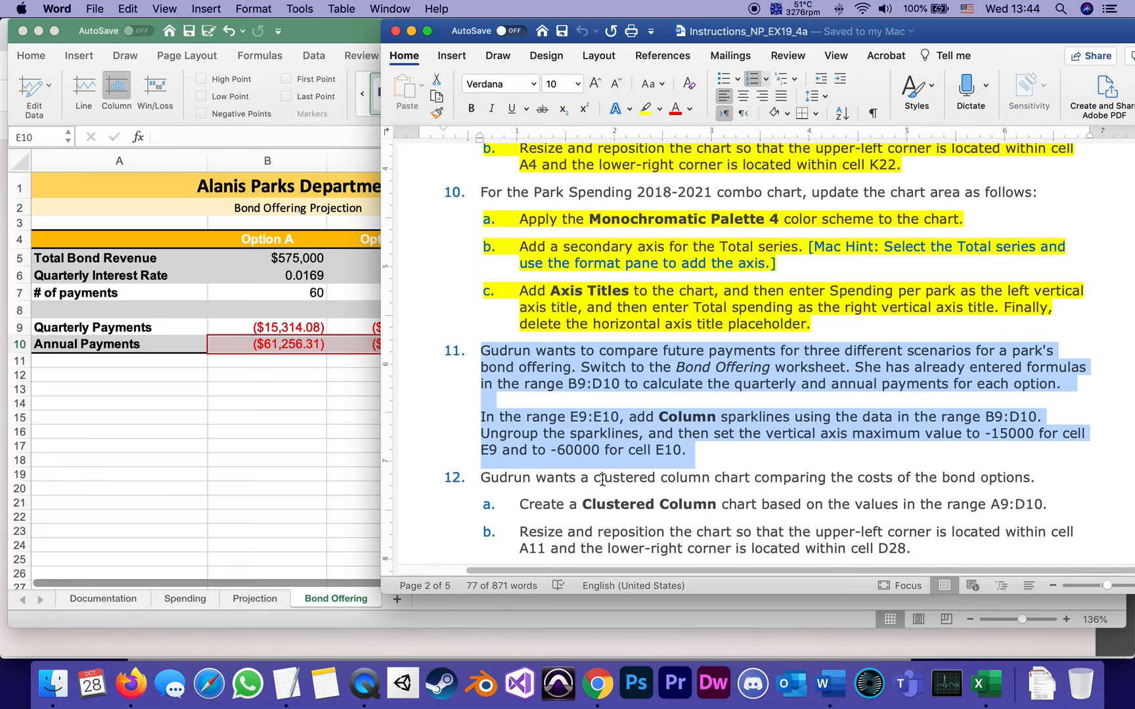
pyautogui.scroll(-3)
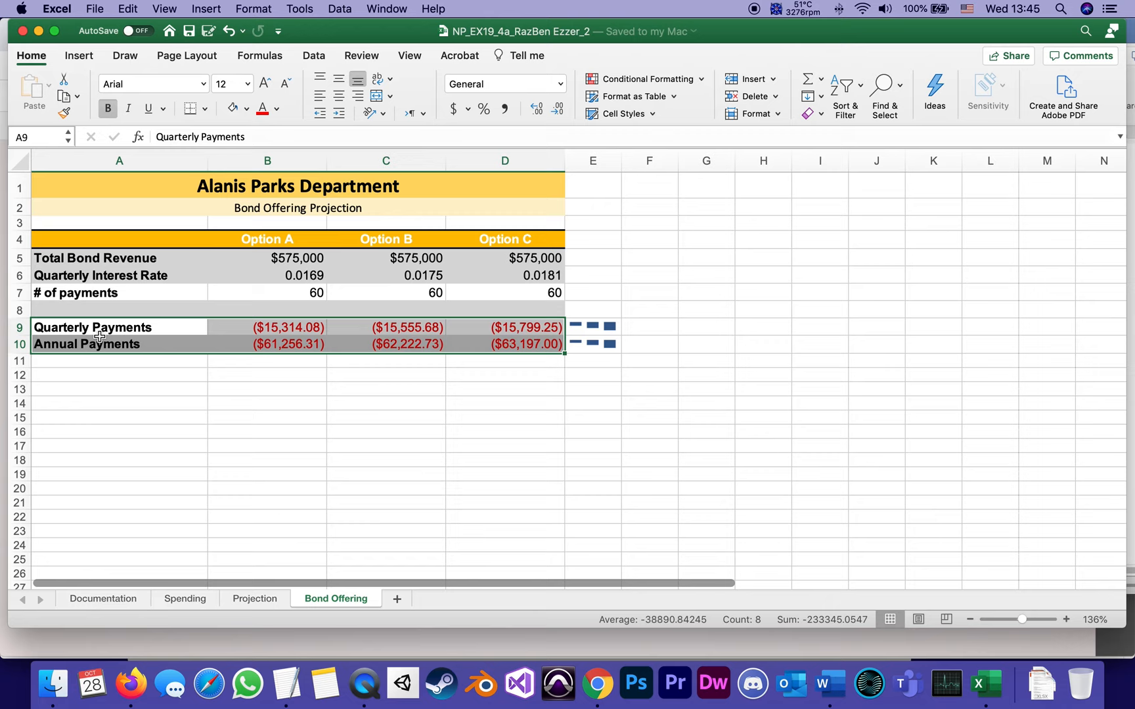
# Insert a recommended Clustered Column chart of the payments in A9:D10
pyautogui.click(79, 56)
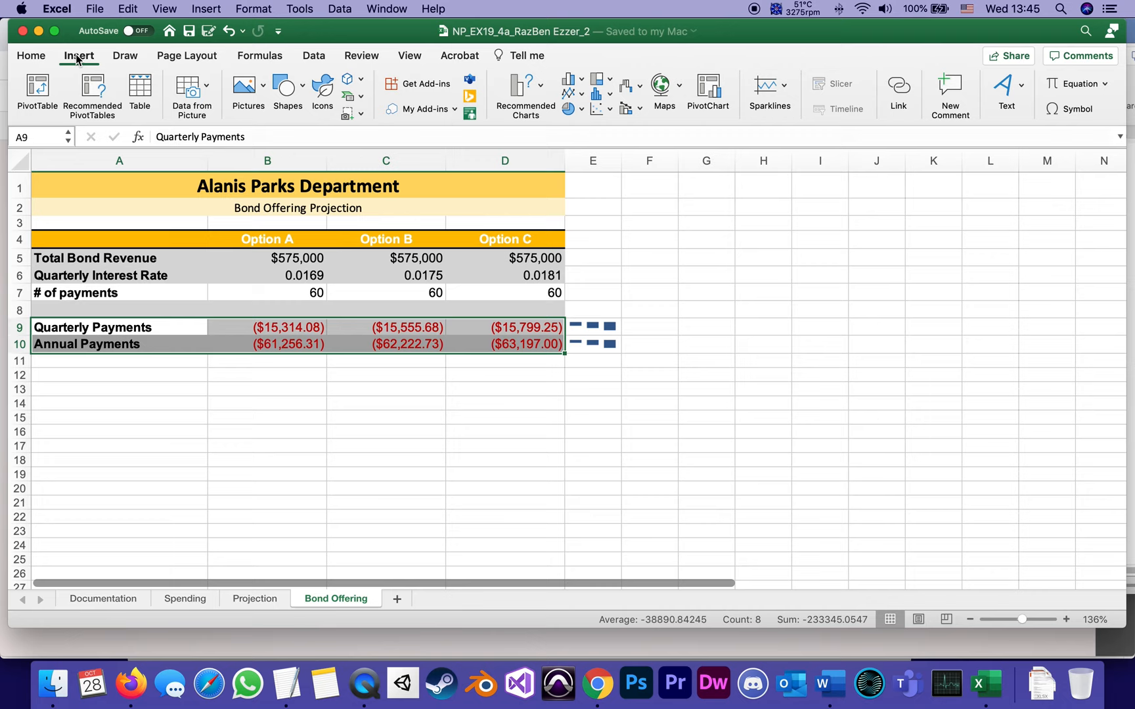
pyautogui.moveTo(524, 95)
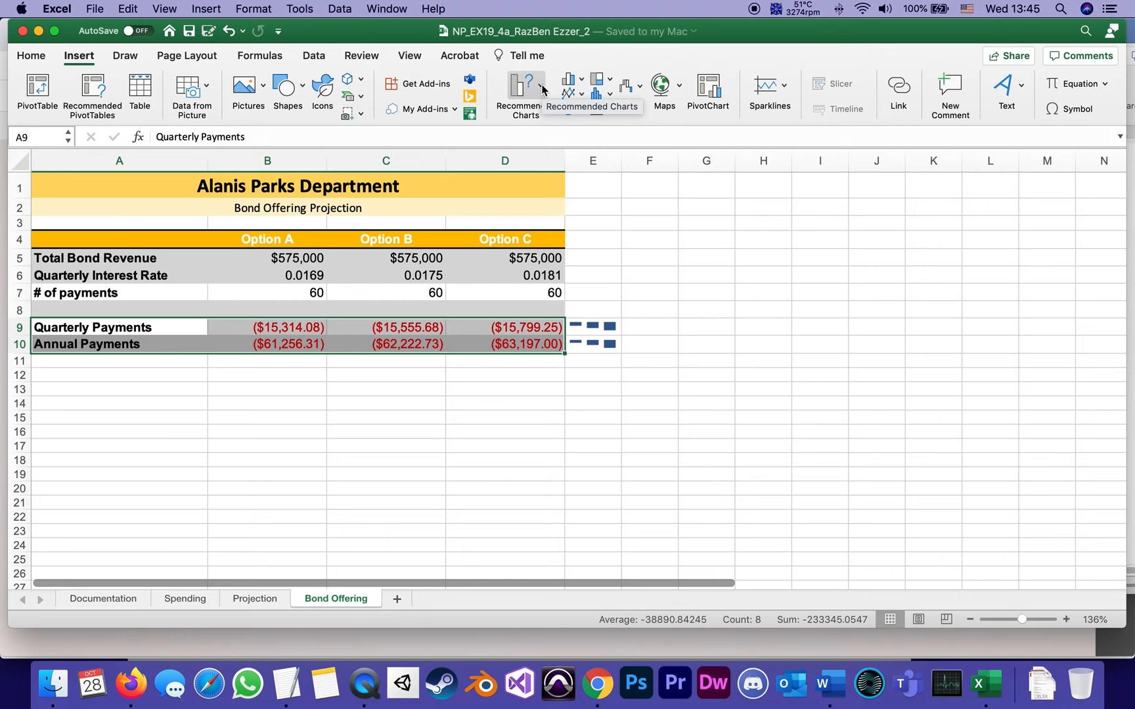
pyautogui.click(524, 95)
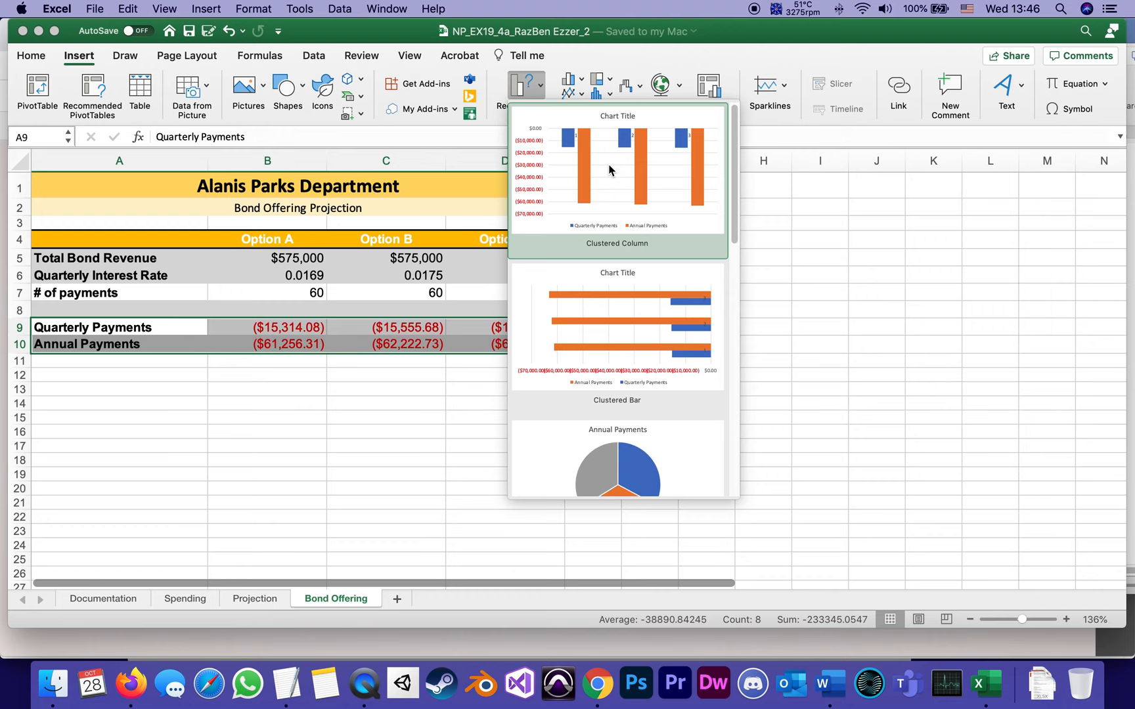
pyautogui.click(617, 177)
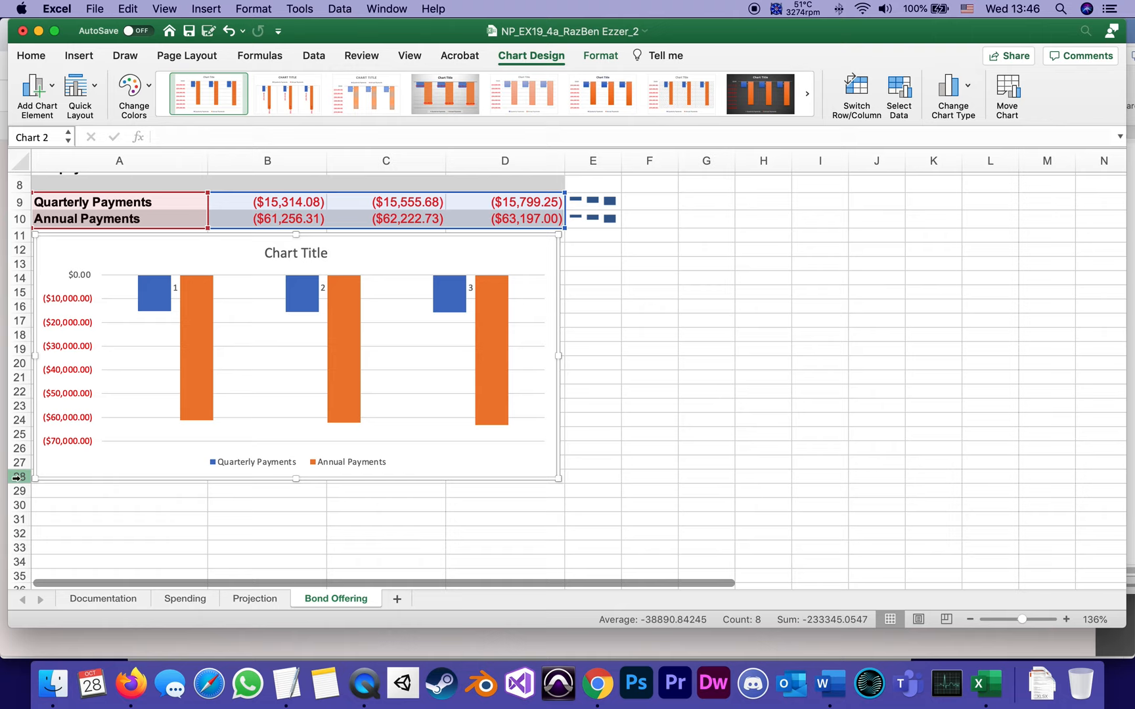
# Resize the payments chart to span A11:D28
pyautogui.moveTo(558, 478); pyautogui.dragTo(558, 476)
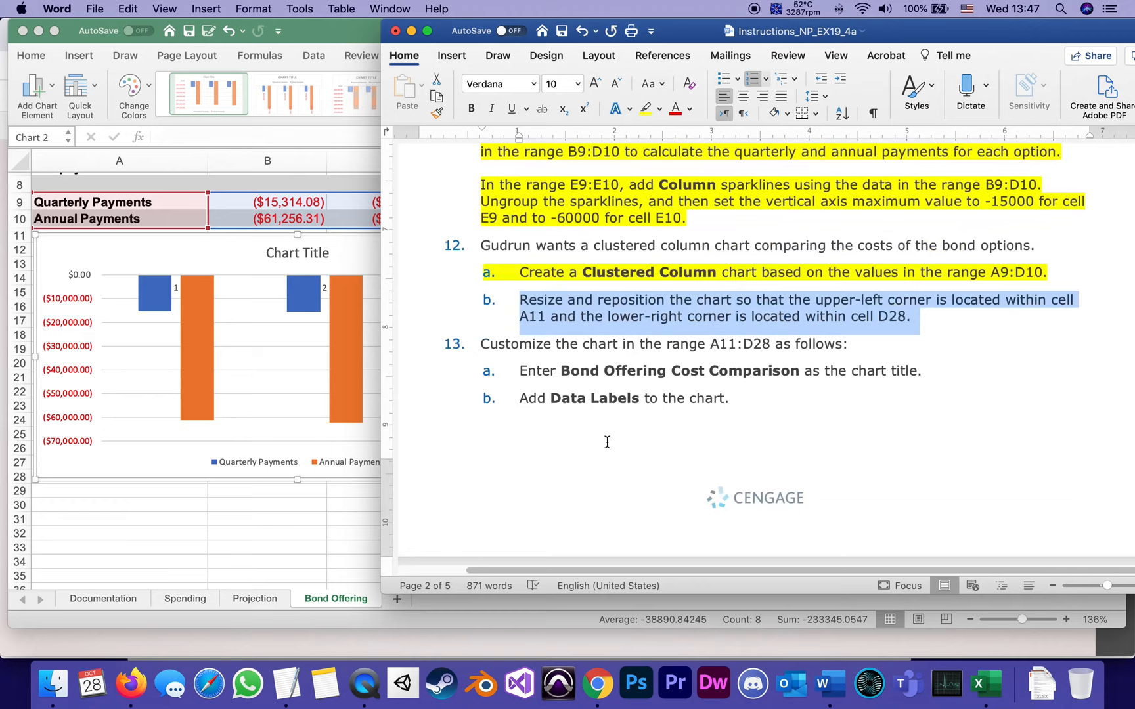
# Scroll the Word instructions down to the chart customization step 13
pyautogui.scroll(-3)
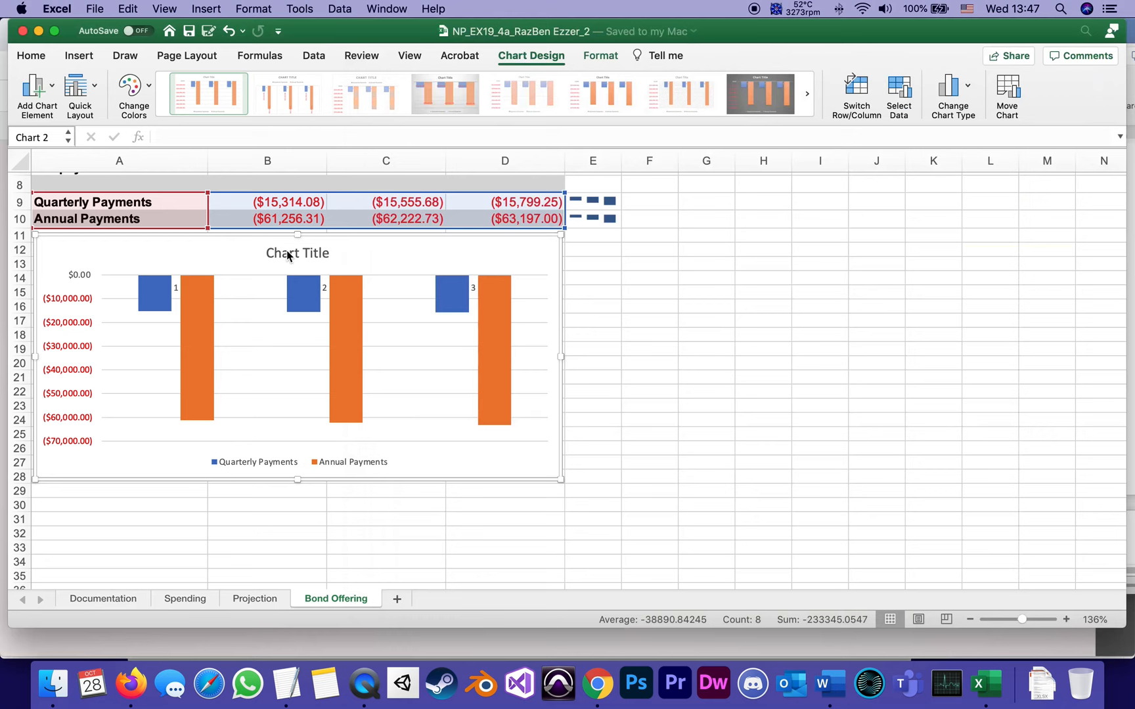
# Replace the chart title placeholder with 'Bond Offering Cost Comparison'
pyautogui.click(297, 252)
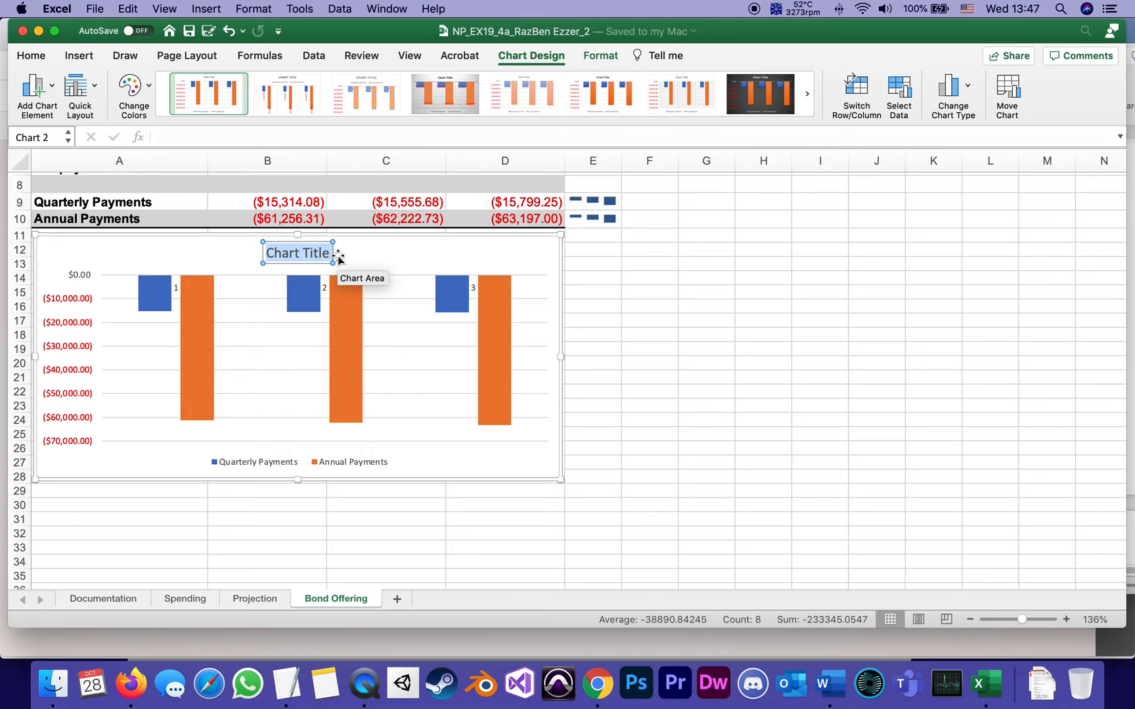
pyautogui.write('Bond Offering Cost Comparison')
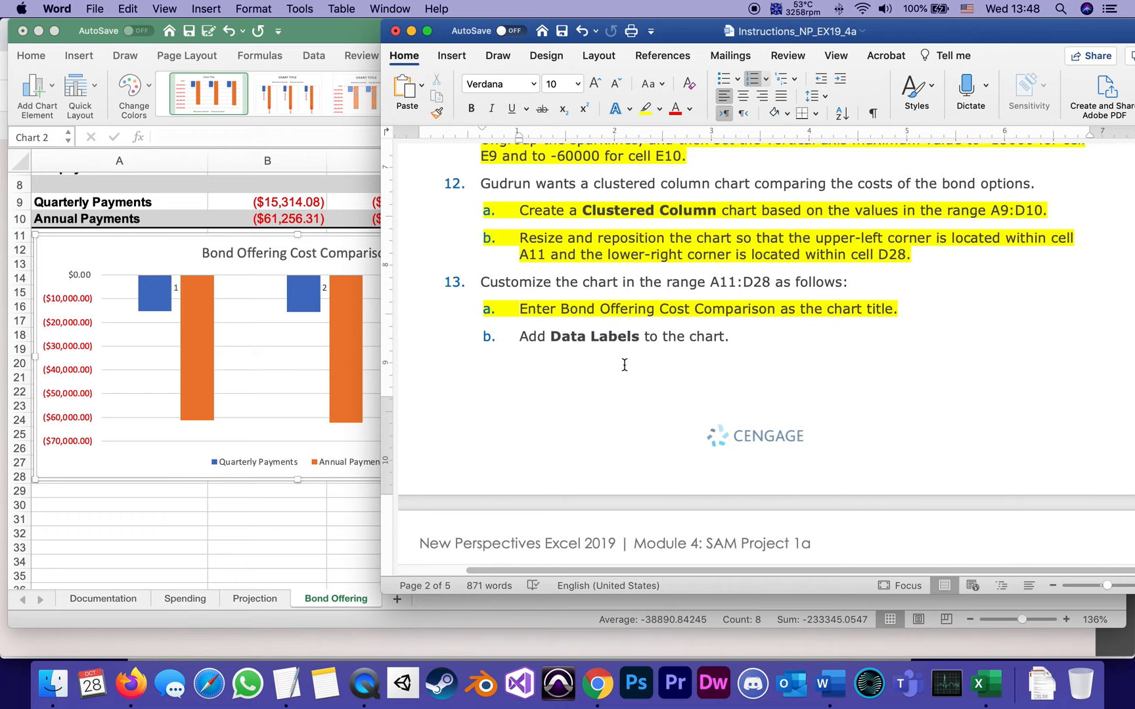
# View the final Bond Offering figure in the Word instructions, then return to Excel
pyautogui.scroll(-3)
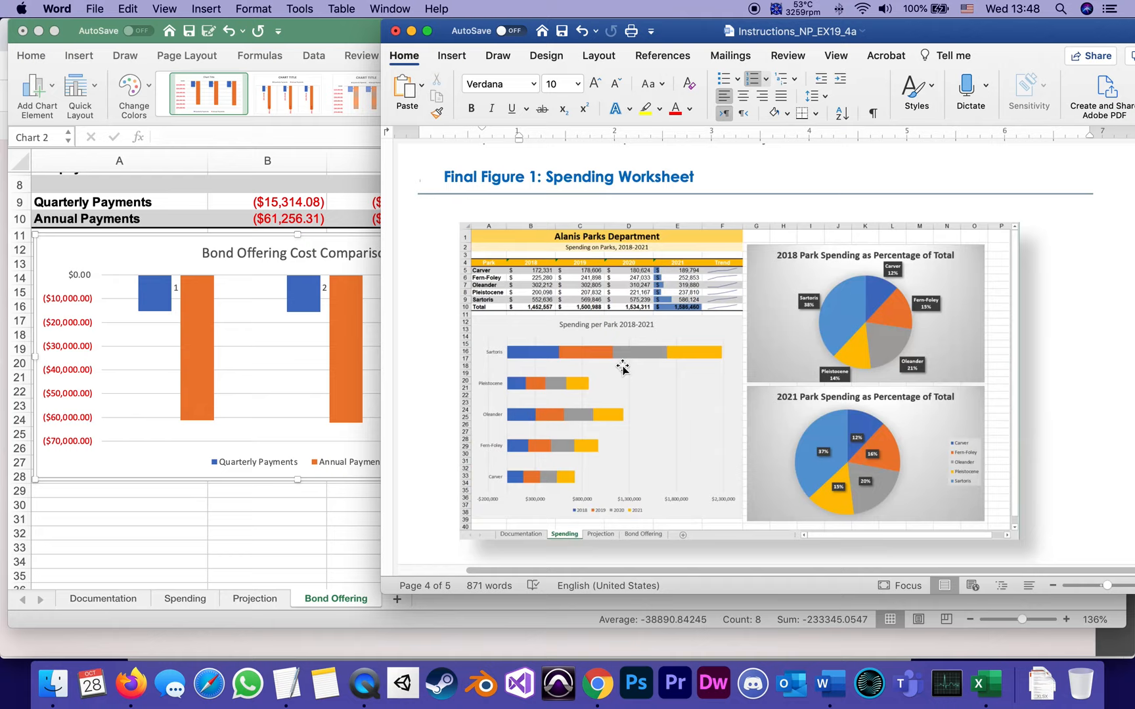
pyautogui.click(841, 550)
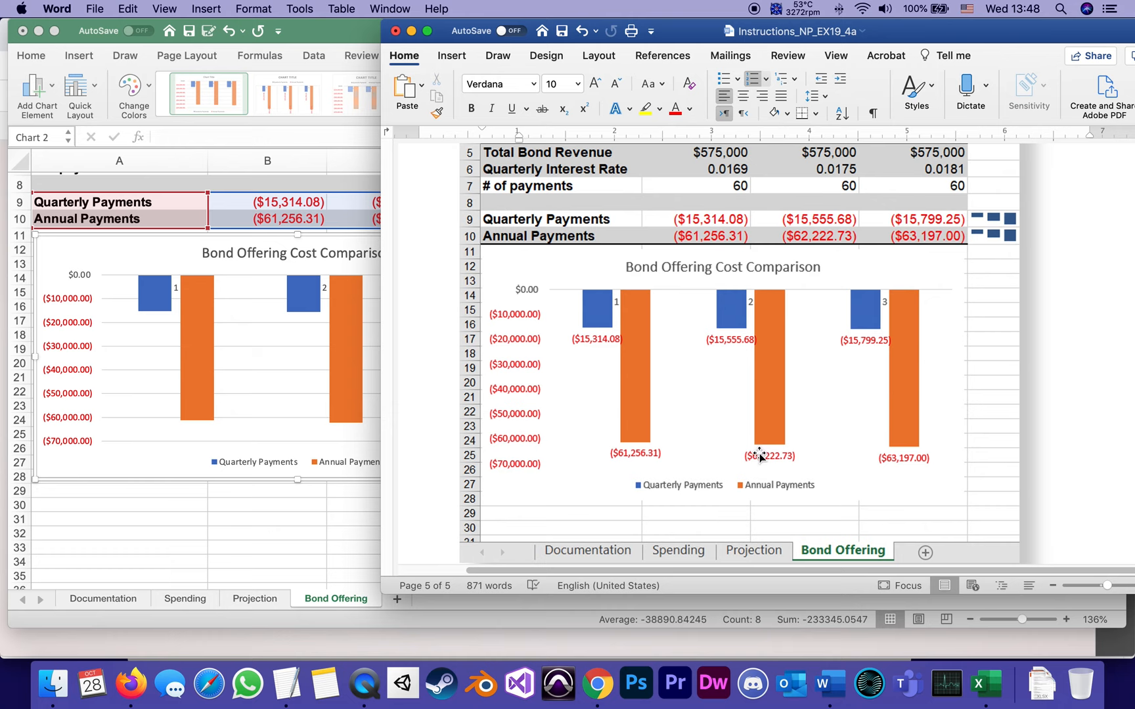
pyautogui.moveTo(796, 479)
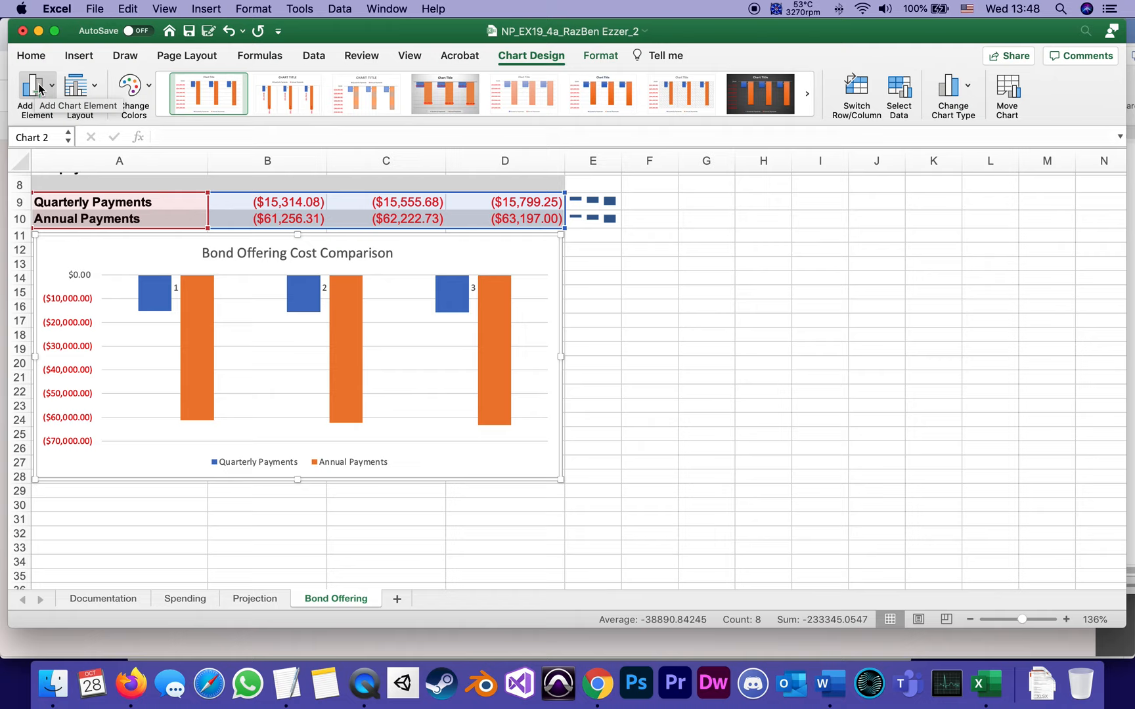
# Bring up the Data Labels placement choices from Add Chart Element for the payments chart
pyautogui.click(32, 86)
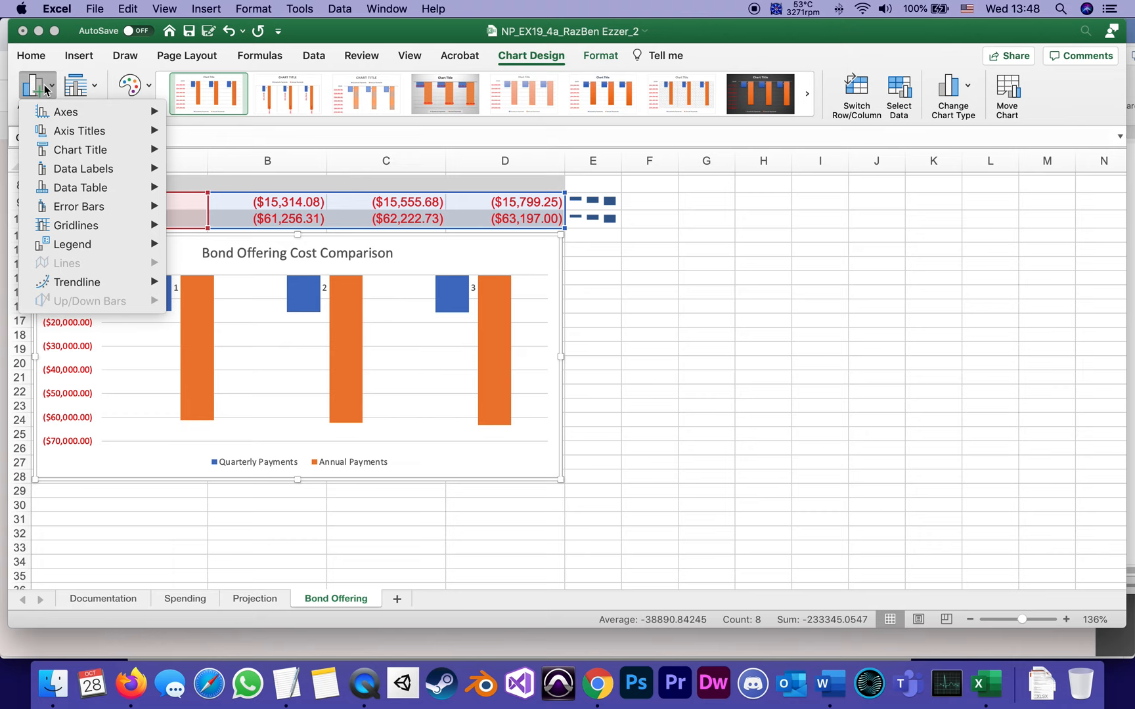
pyautogui.click(83, 168)
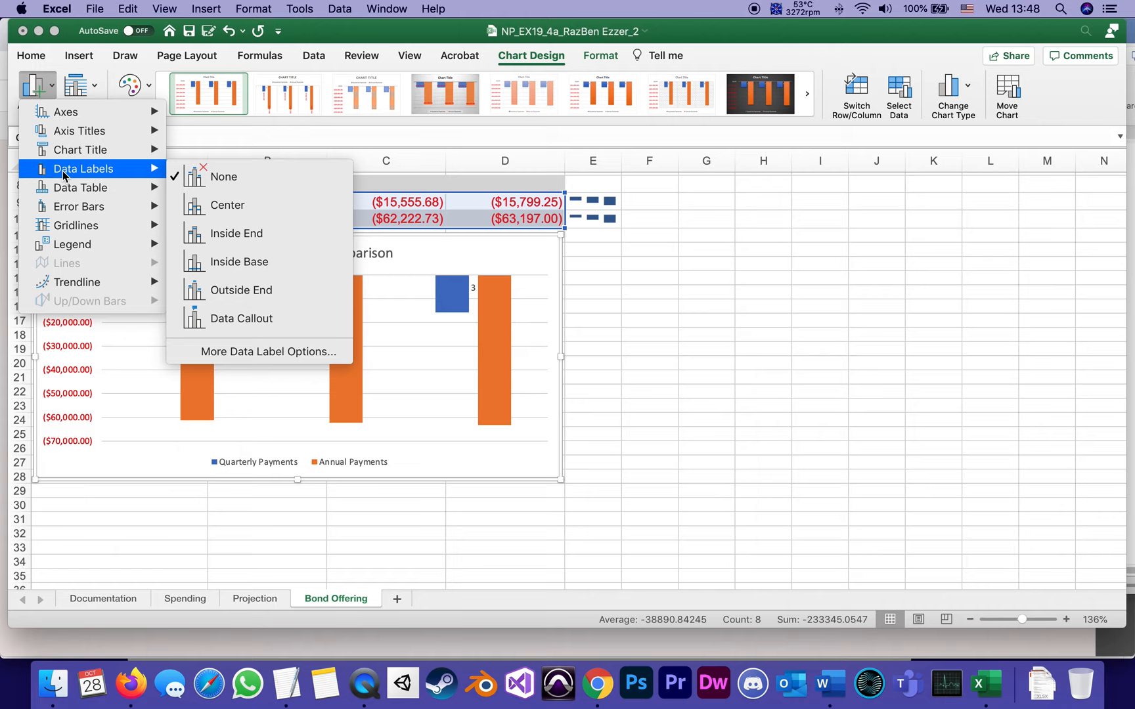
pyautogui.moveTo(69, 208)
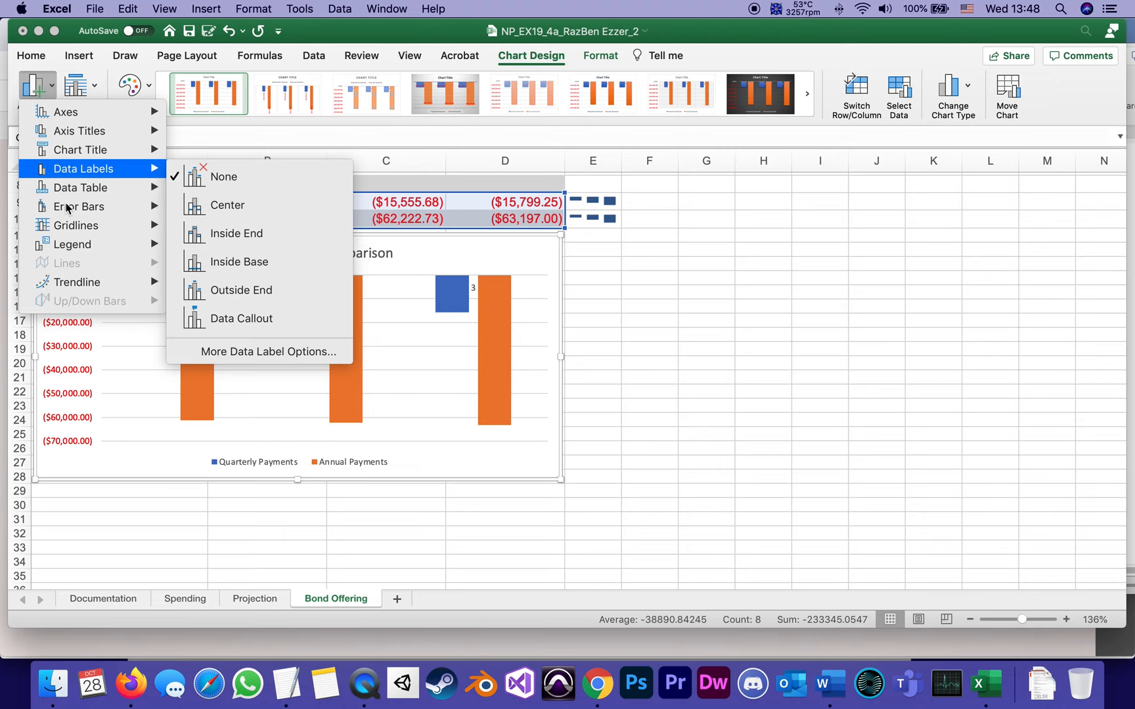
pyautogui.moveTo(241, 290)
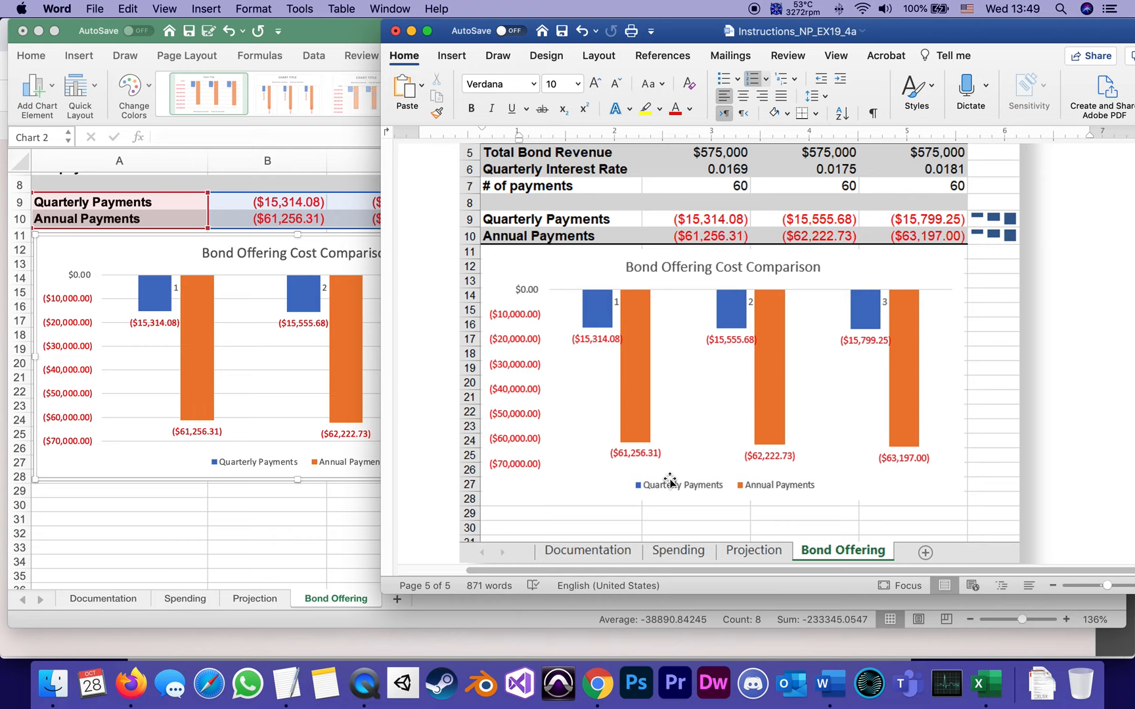
pyautogui.moveTo(302, 360)
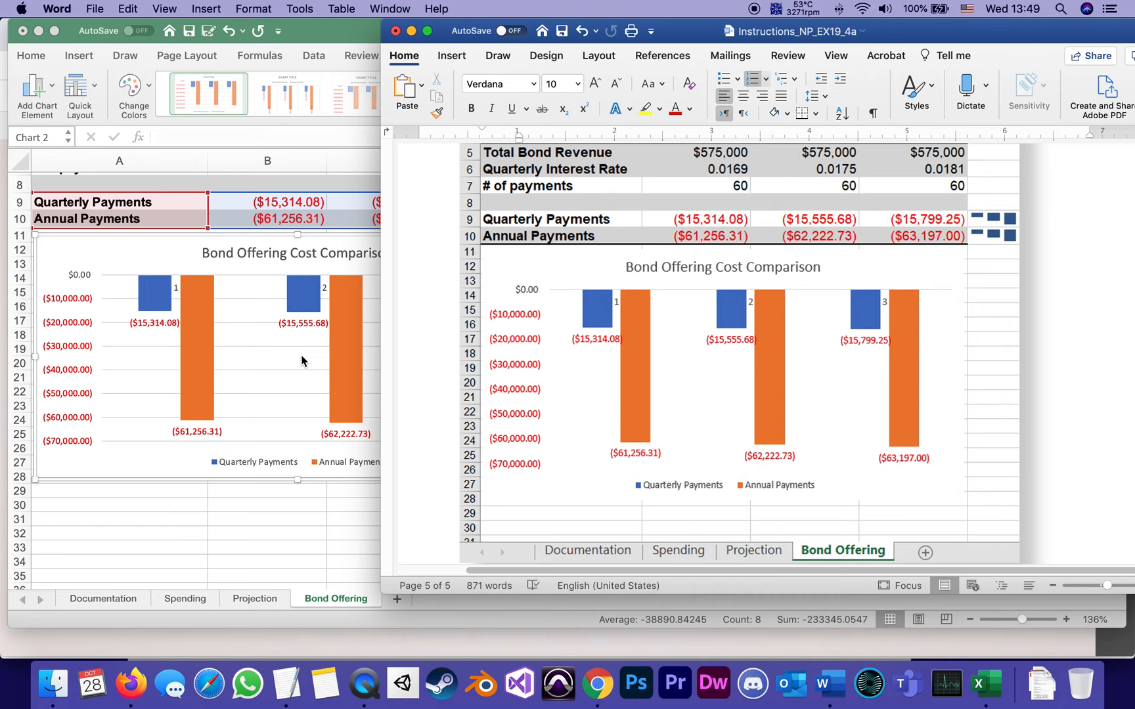
pyautogui.moveTo(172, 469)
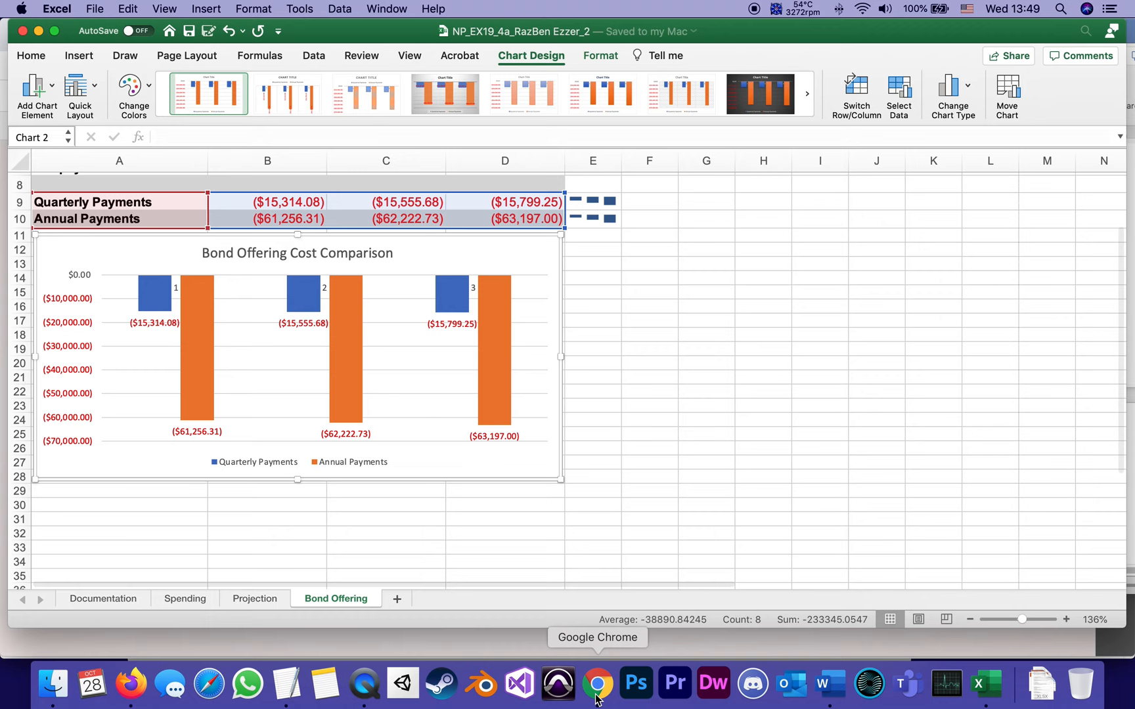
pyautogui.click(596, 682)
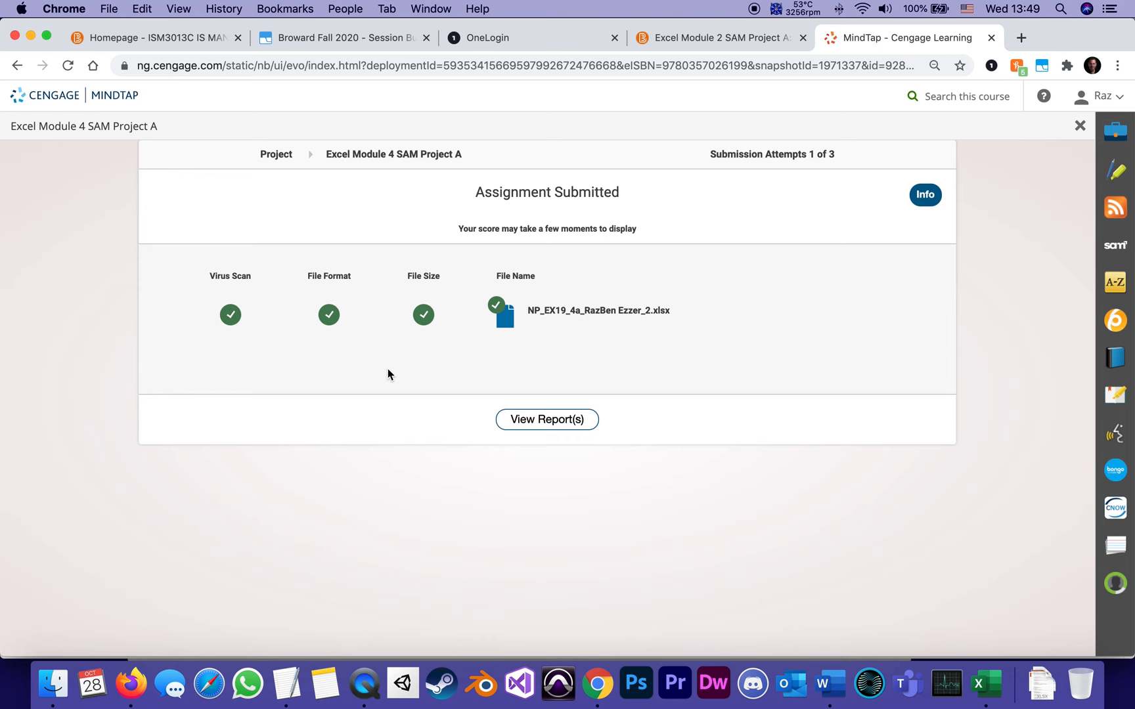
pyautogui.click(1079, 124)
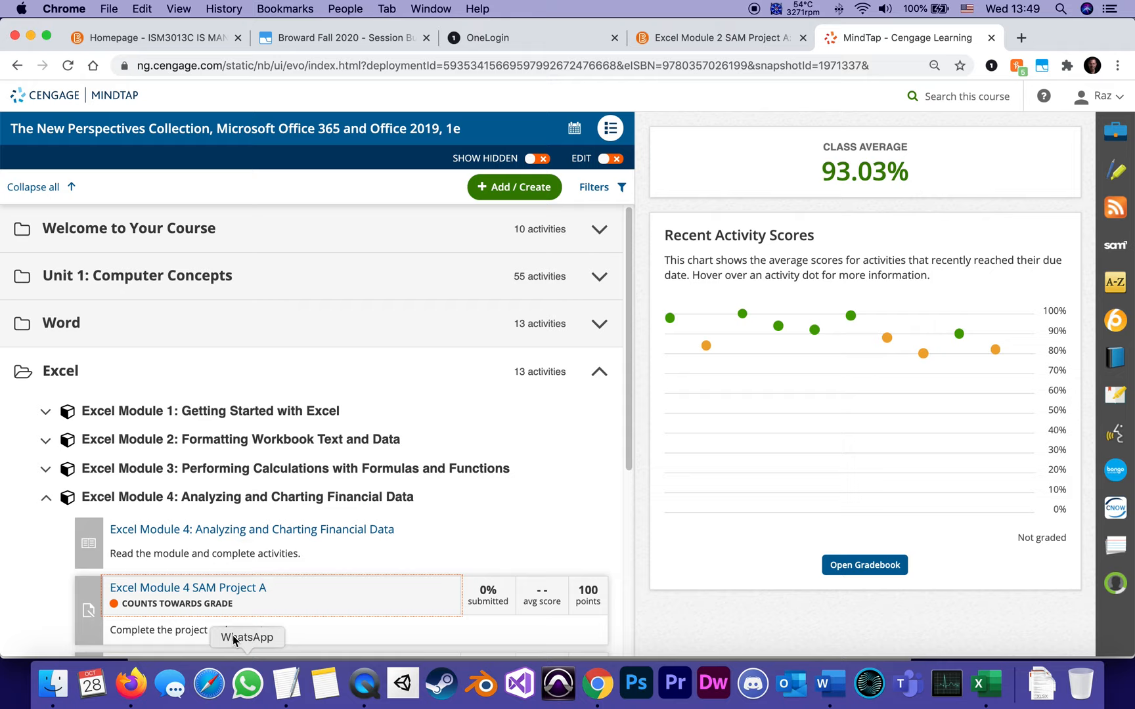
pyautogui.click(188, 587)
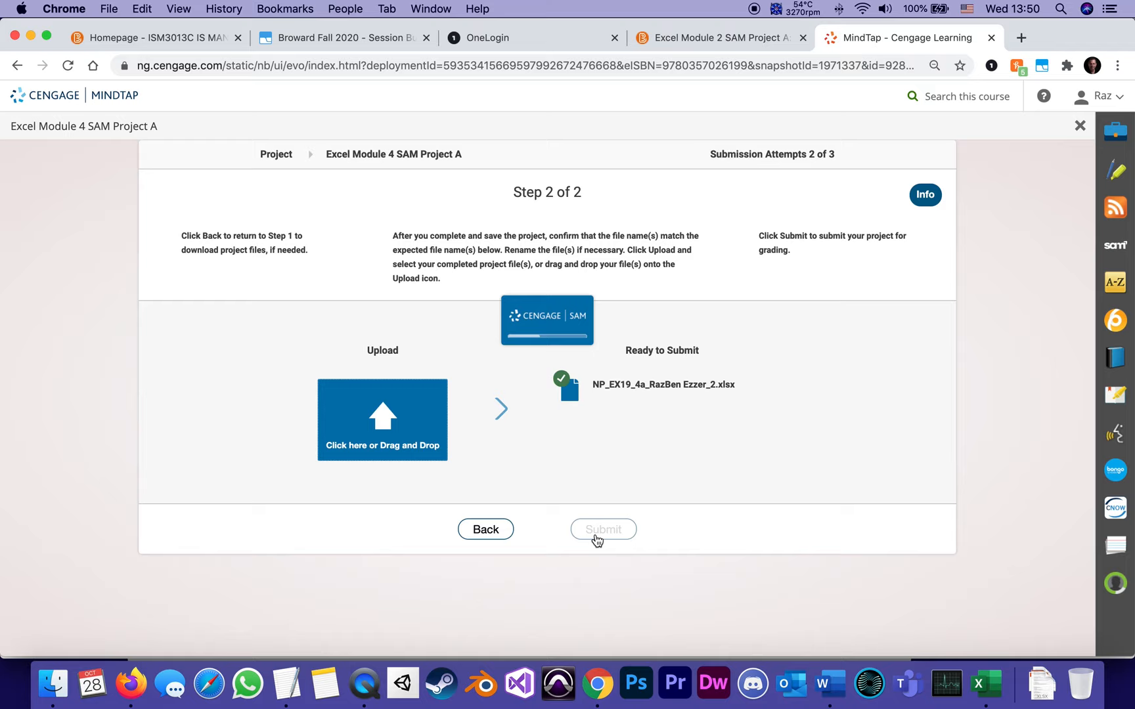
pyautogui.click(602, 529)
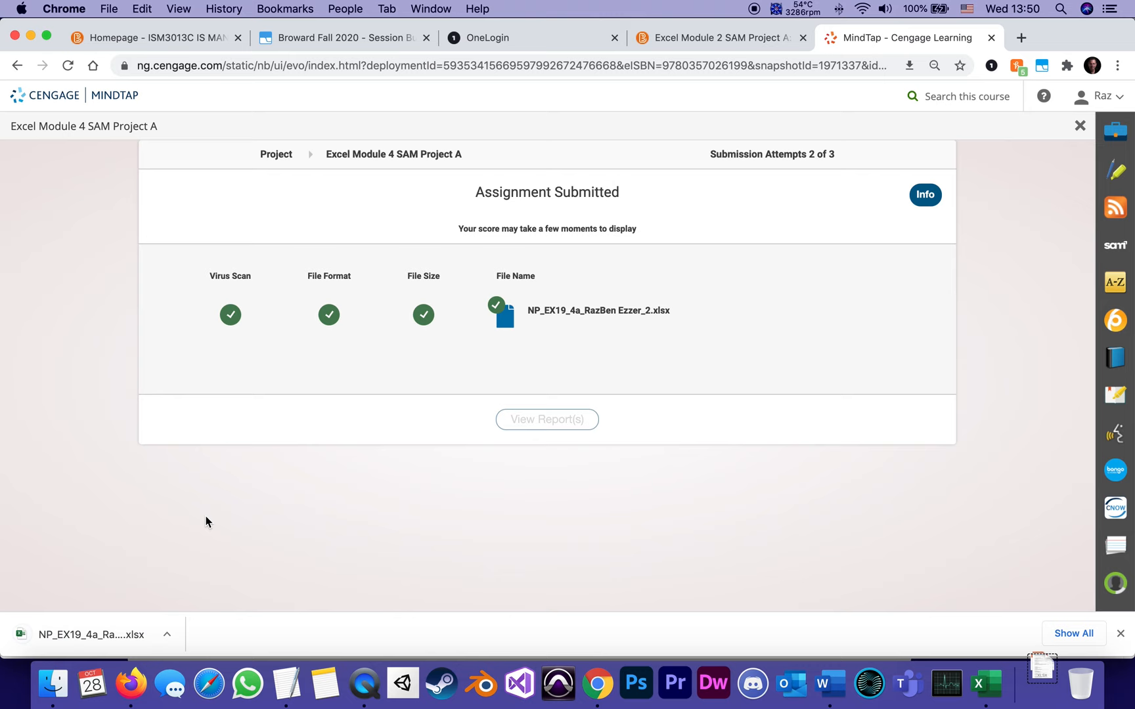